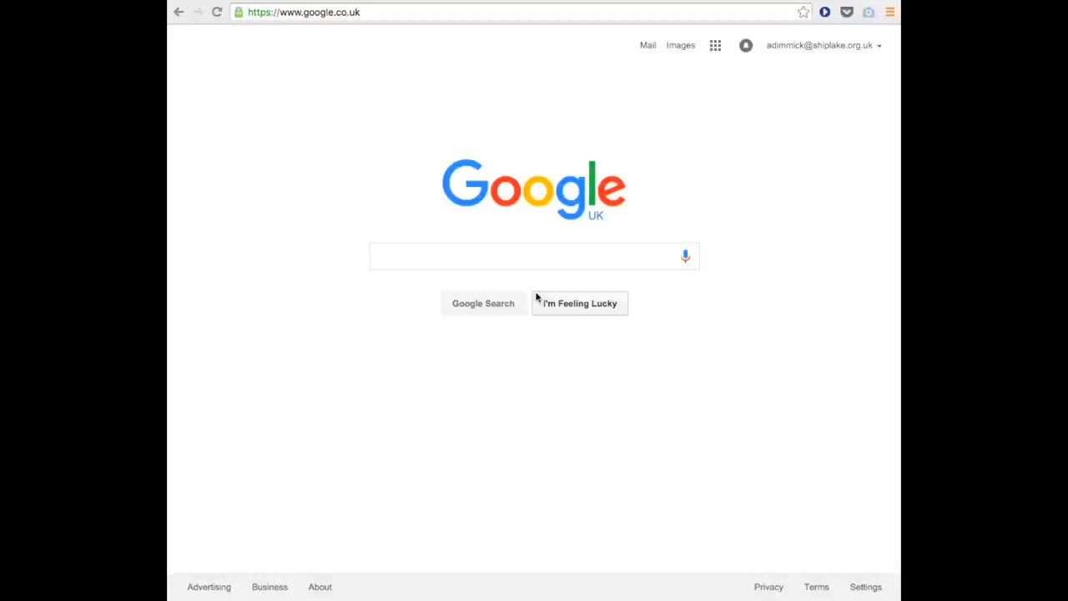
- Search Google for "scratch" to bring up the results list
left_click(521, 257)
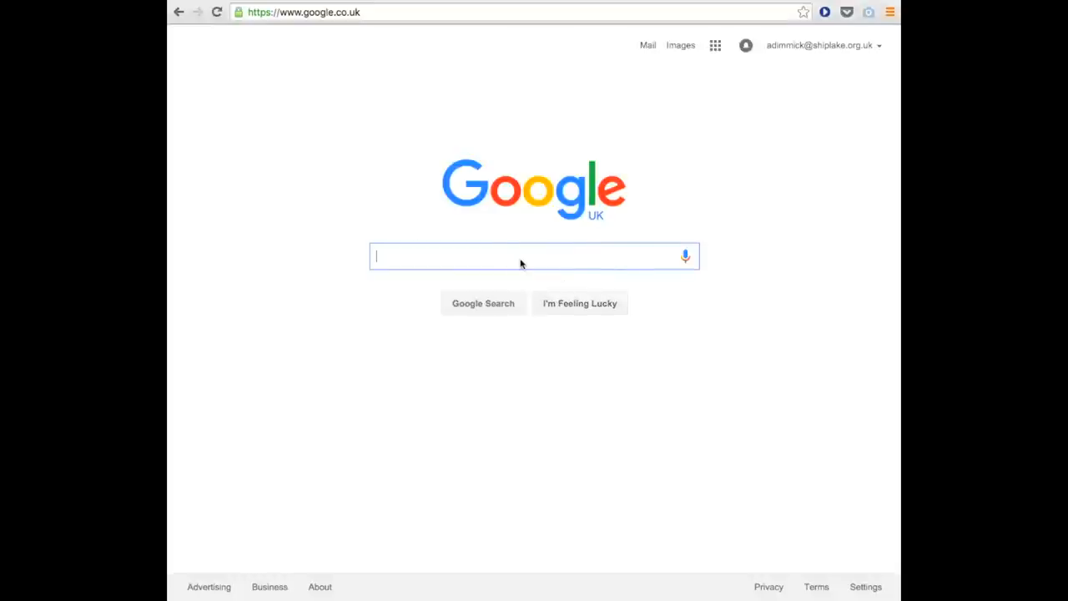
type("scratch")
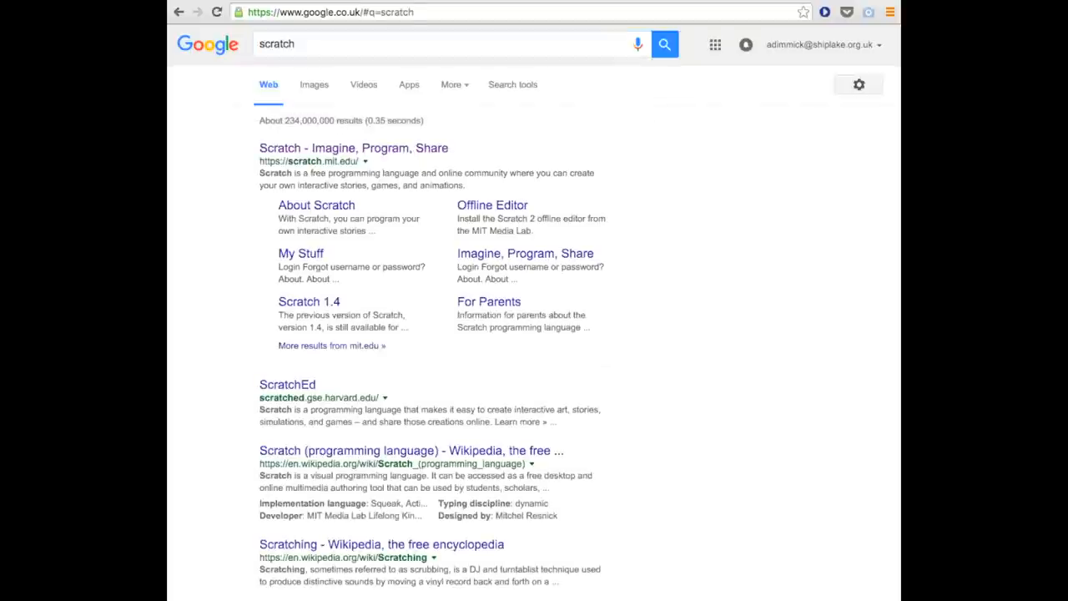
mouse_move(329, 220)
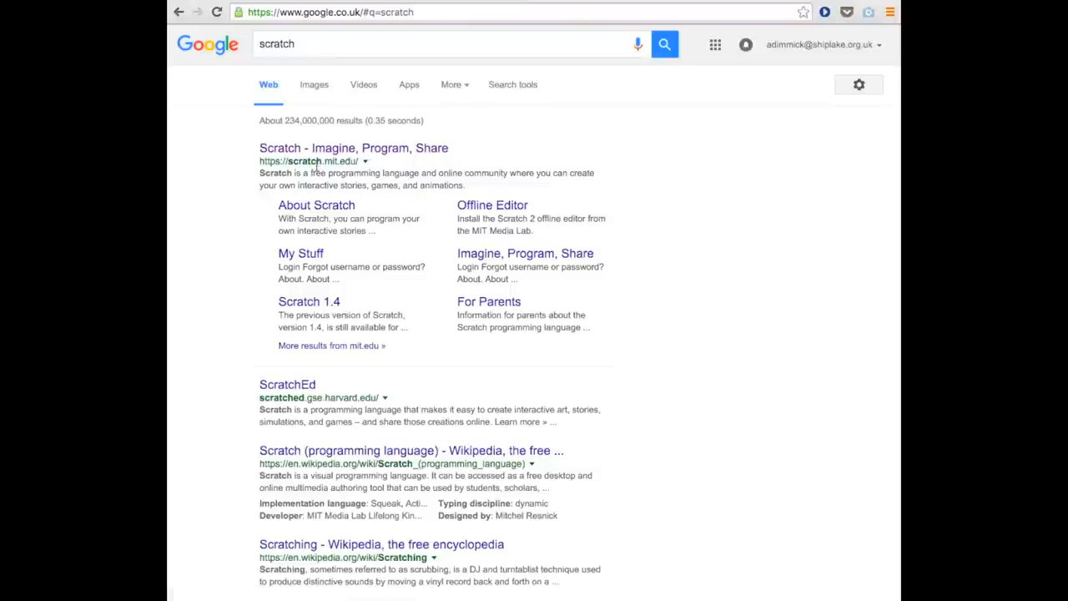
mouse_move(347, 187)
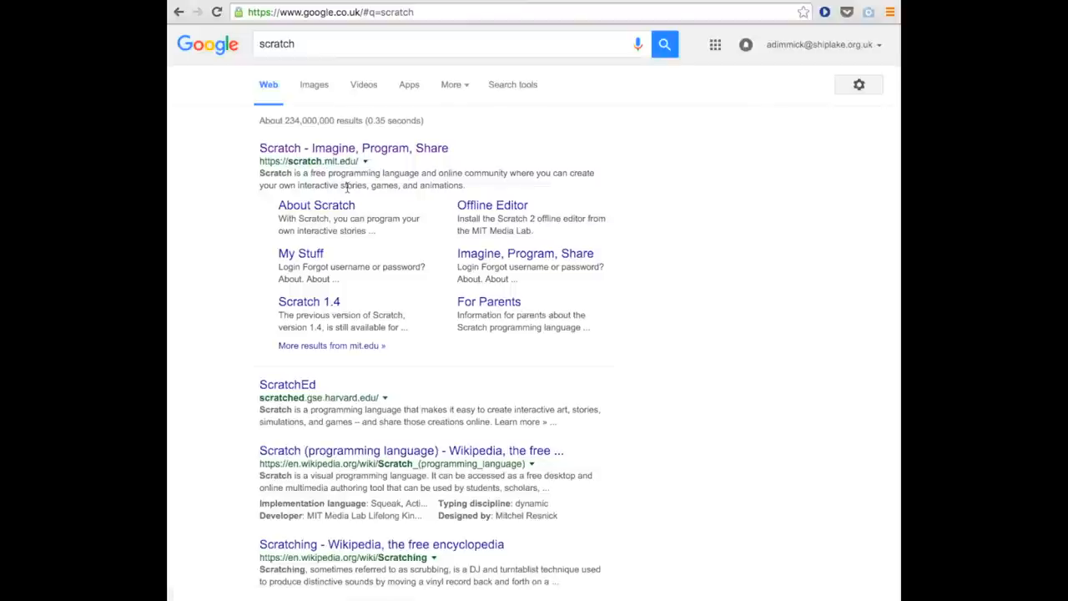
mouse_move(387, 147)
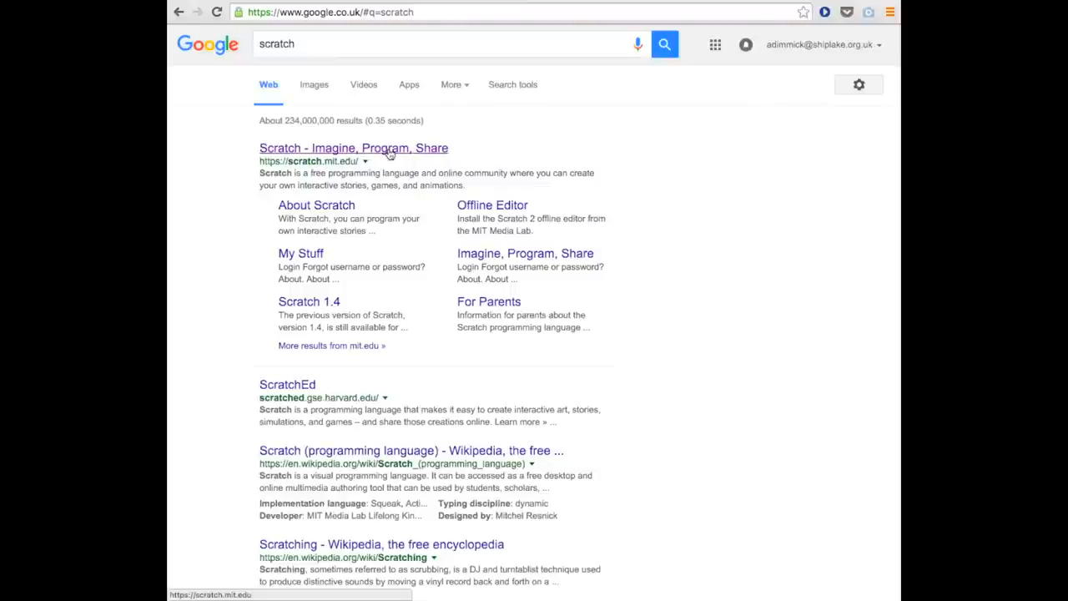
- Go to scratch.mit.edu and browse the home page's featured and community projects down to the footer
left_click(354, 147)
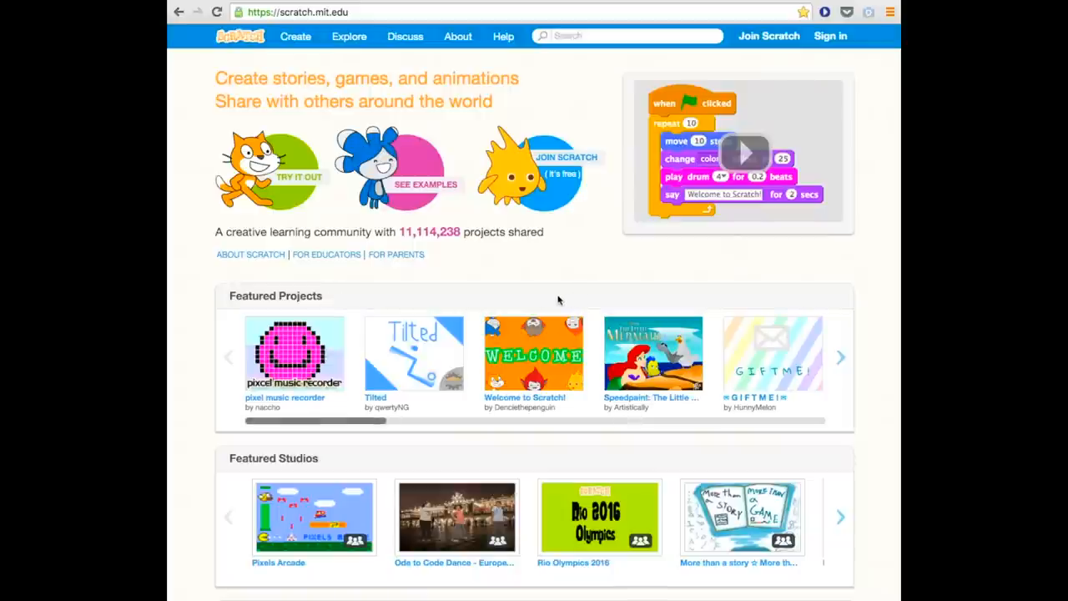
scroll("down", 3)
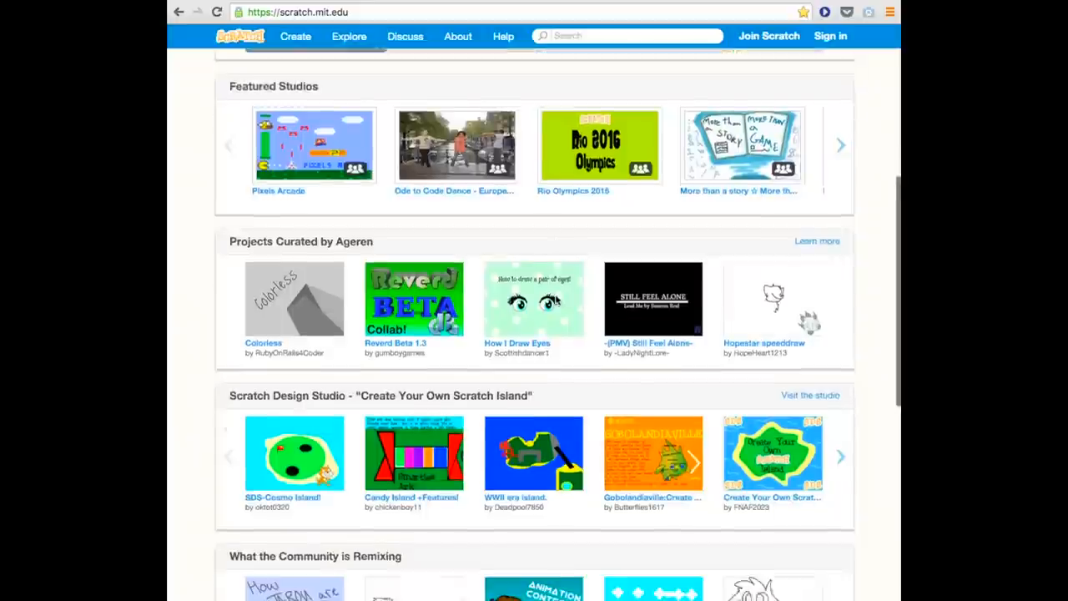
scroll("down", 3)
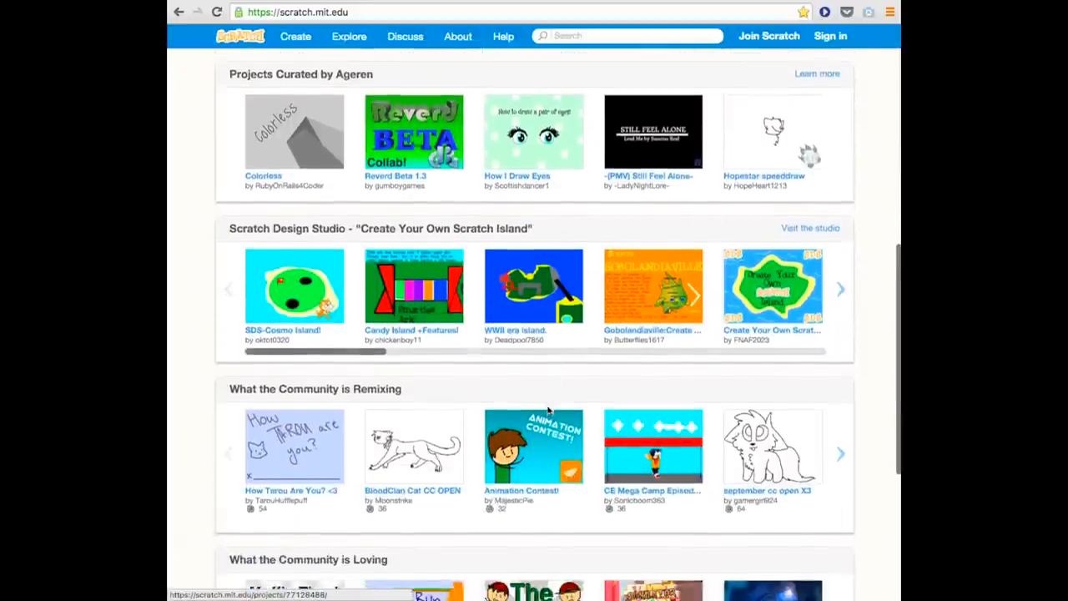
scroll("down", 3)
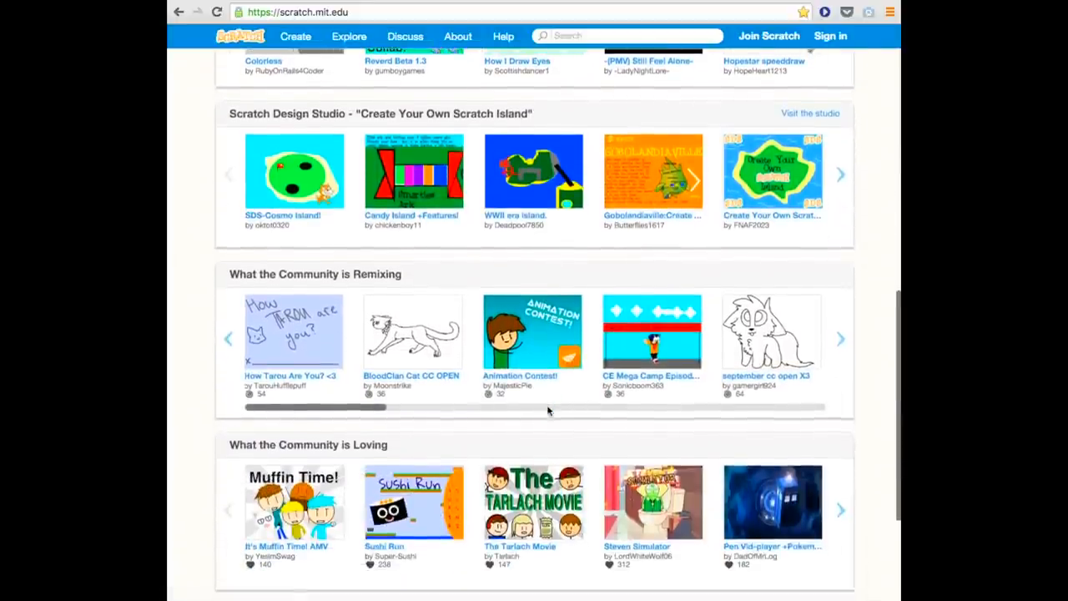
scroll("down", 3)
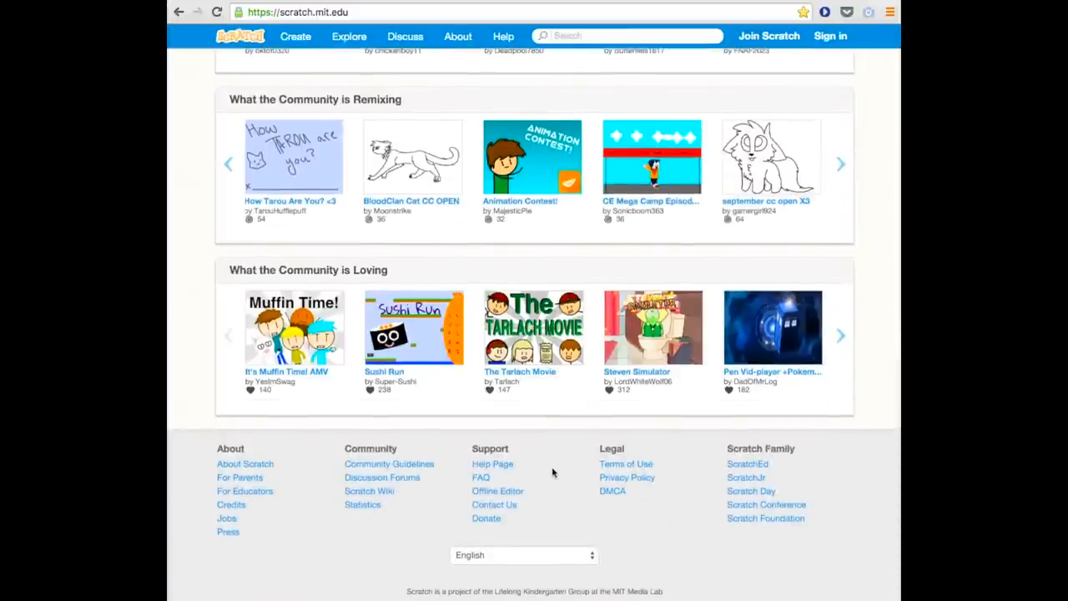
mouse_move(538, 466)
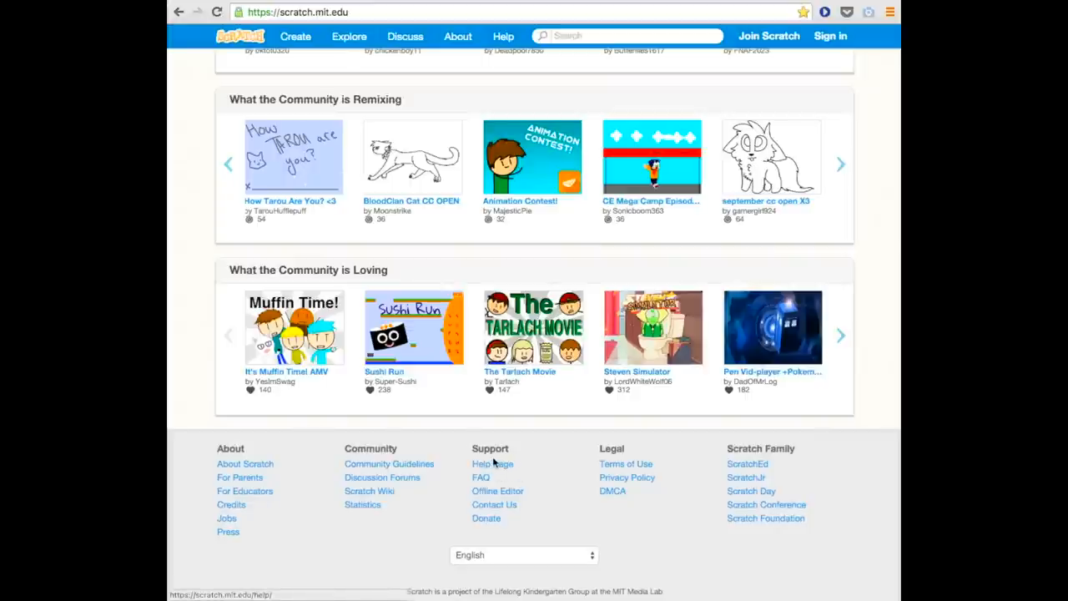
mouse_move(525, 466)
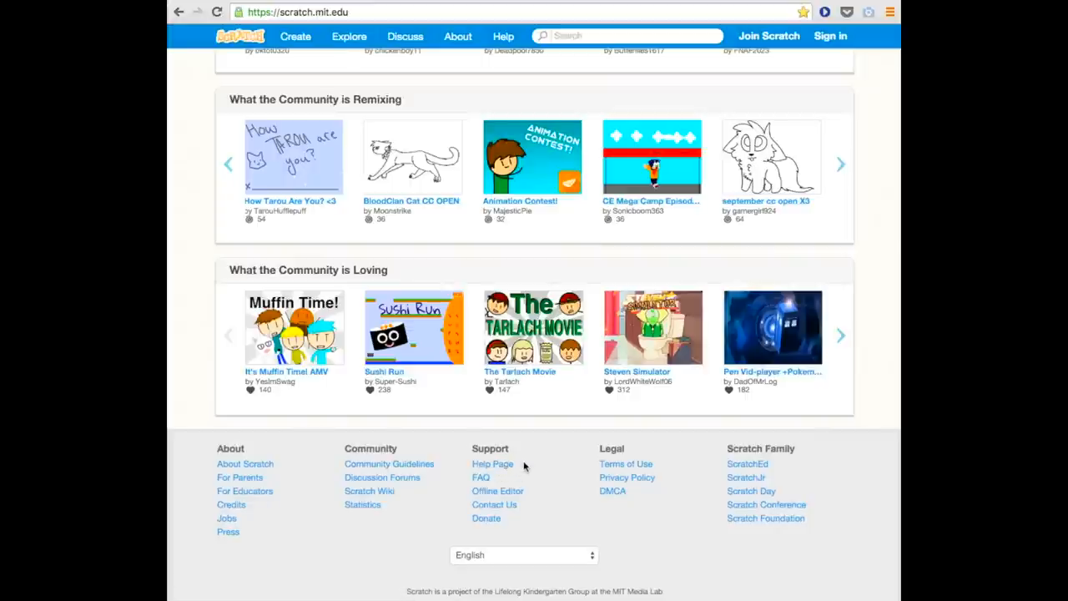
scroll("up", 3)
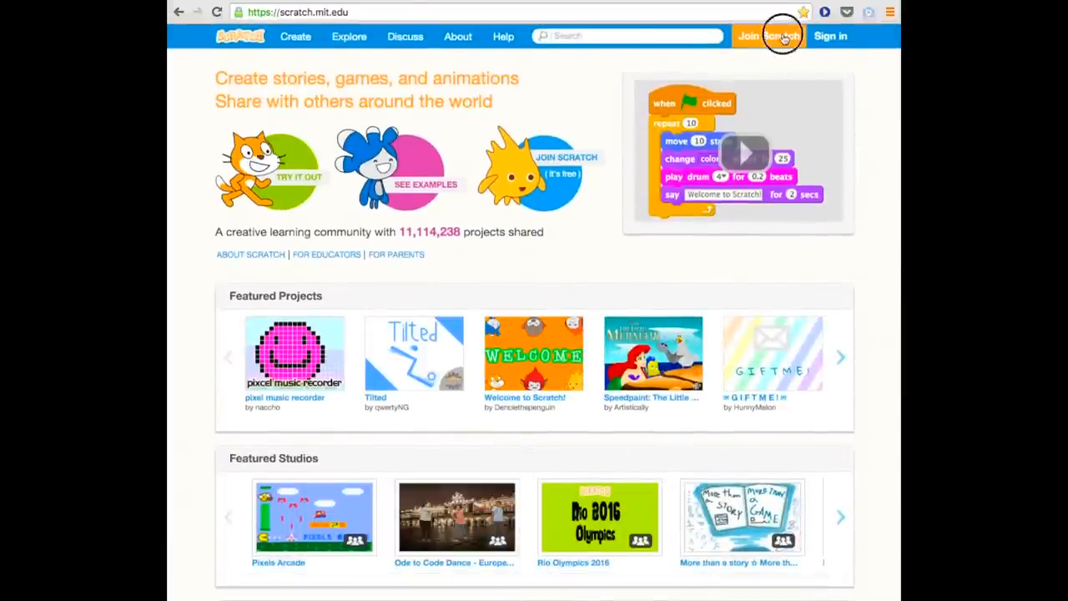
left_click(768, 37)
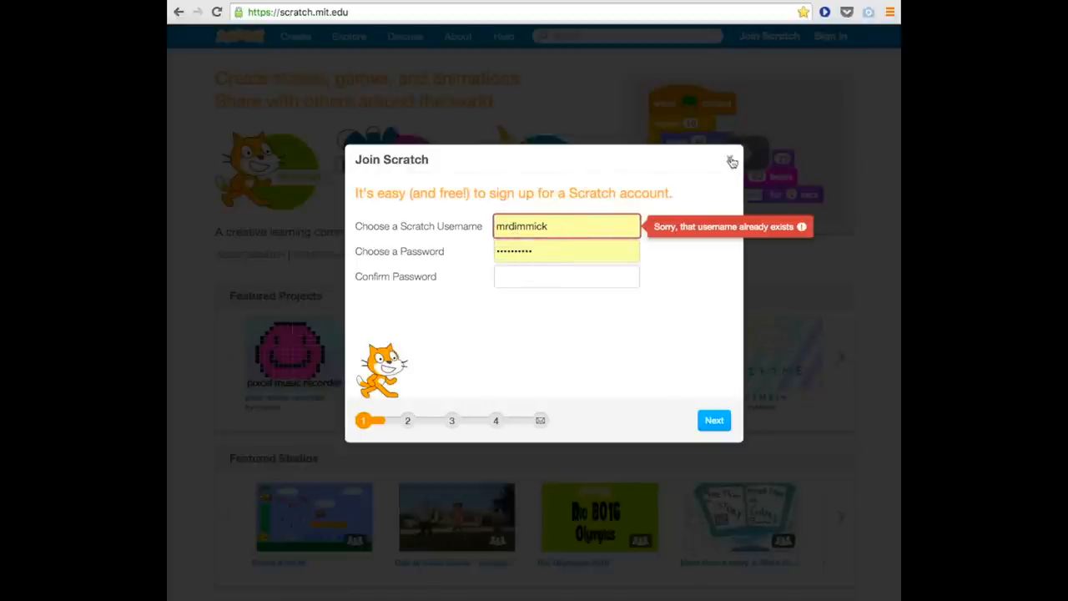
left_click(731, 160)
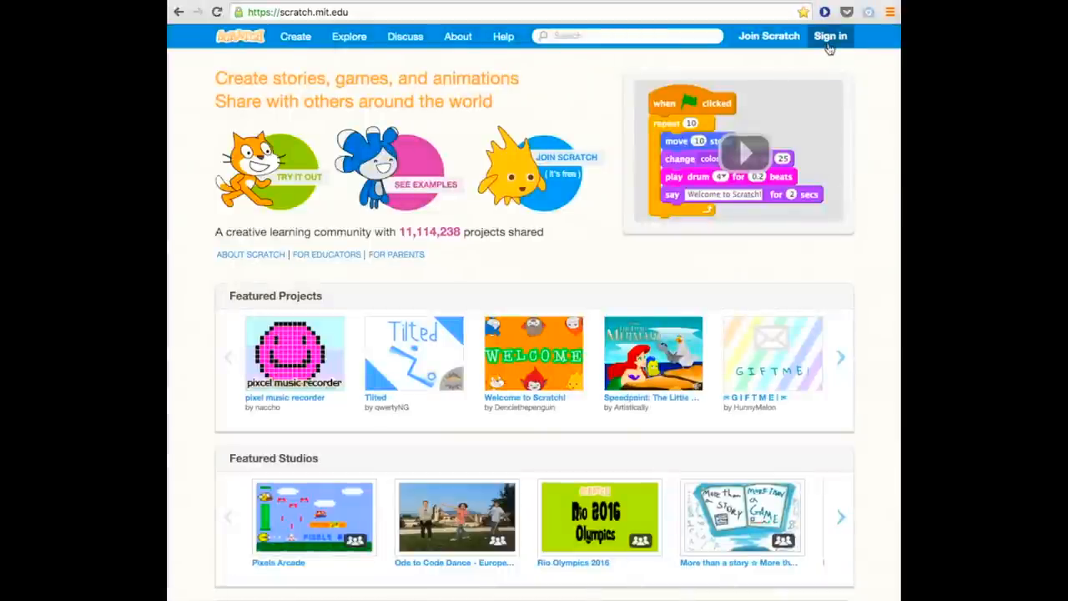
- Sign in to the Scratch account and create a new untitled project
left_click(830, 36)
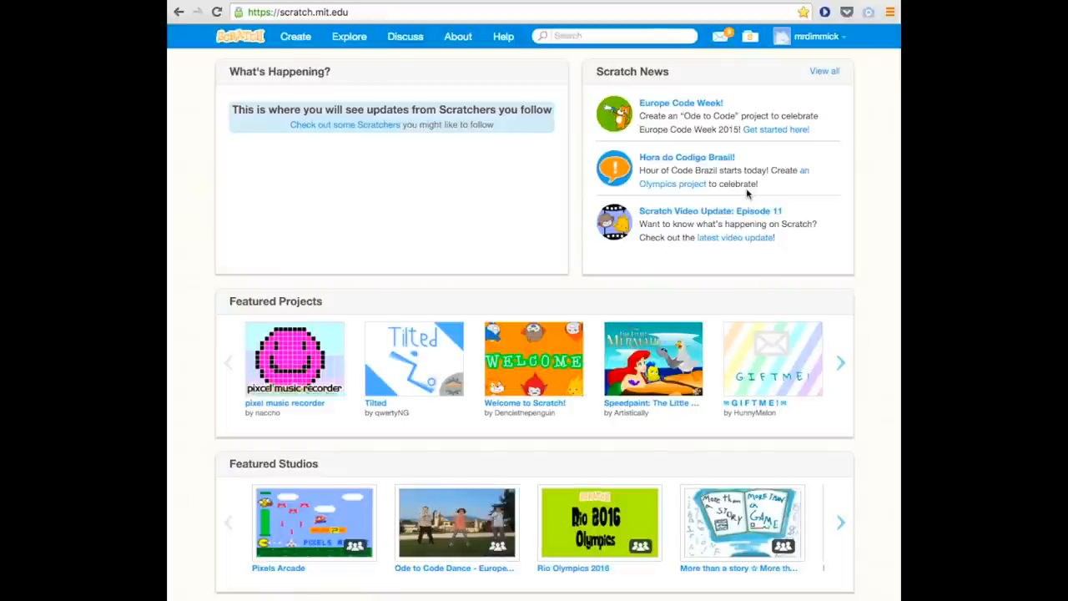
mouse_move(294, 37)
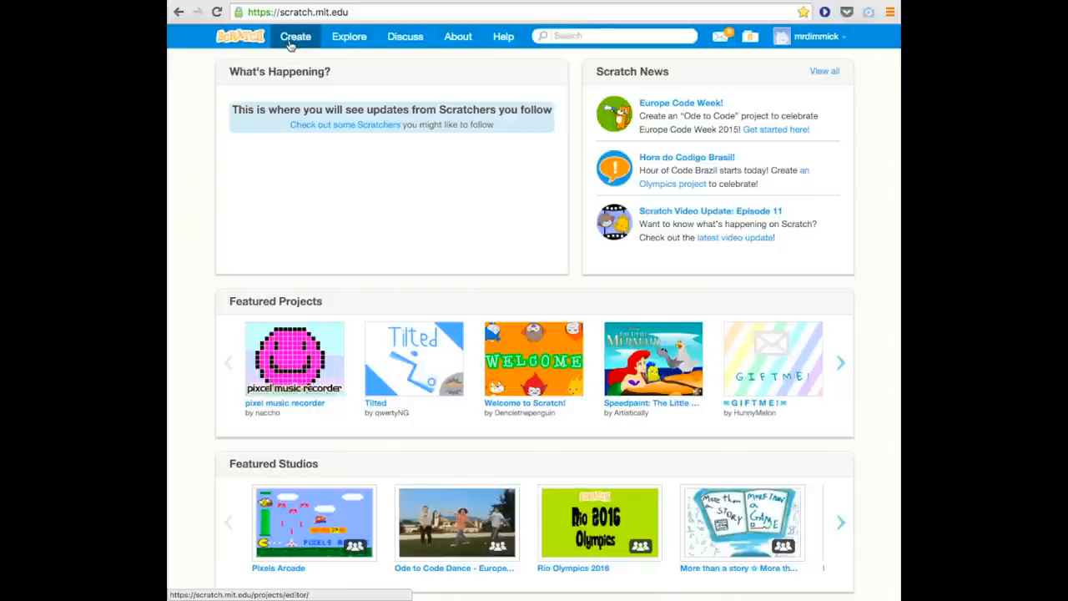
left_click(294, 37)
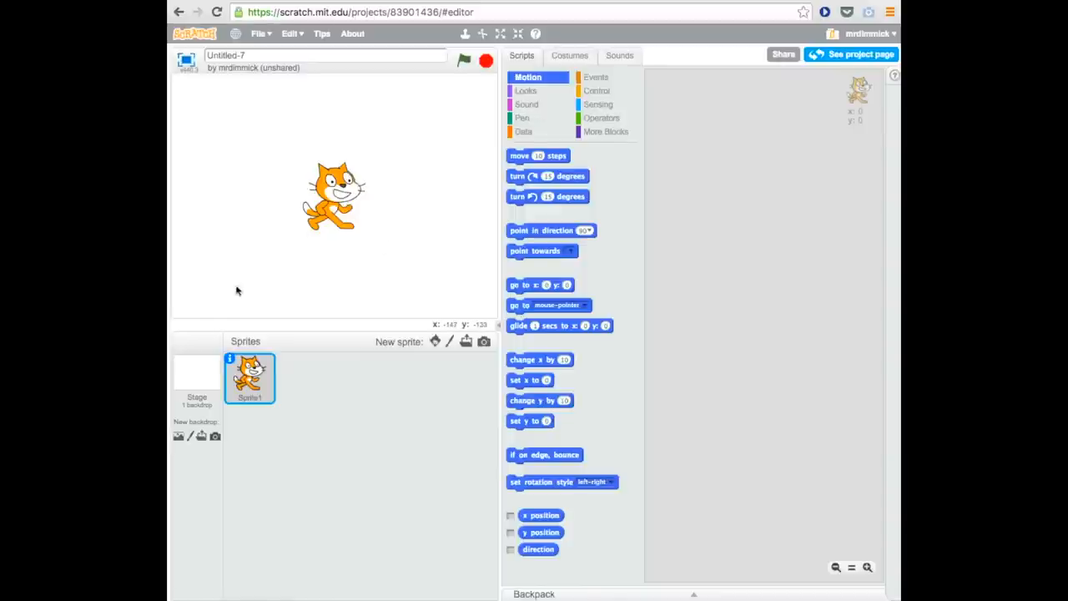
mouse_move(284, 172)
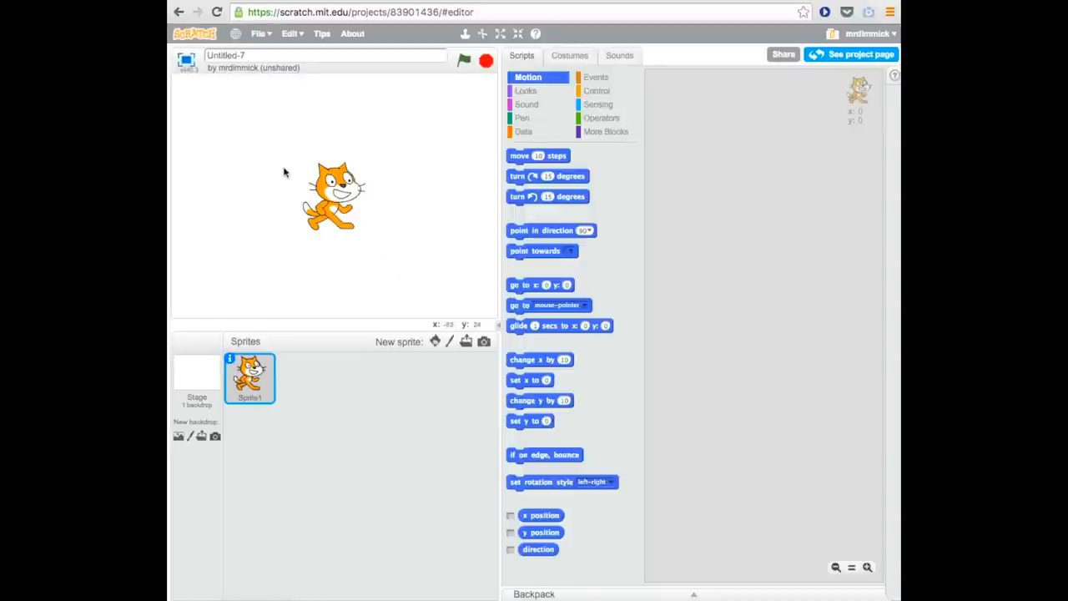
mouse_move(424, 273)
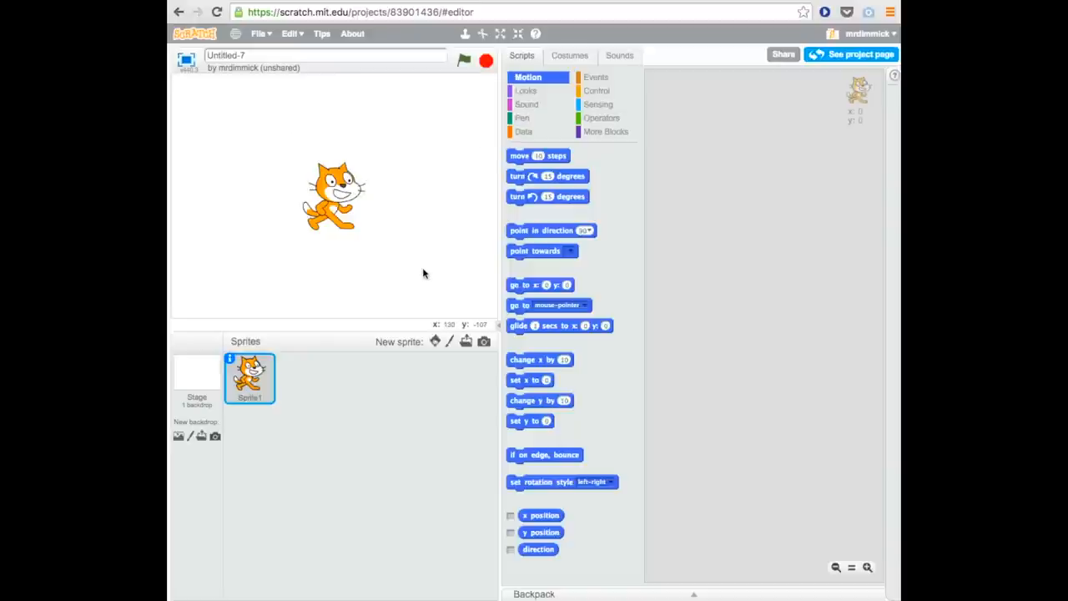
mouse_move(347, 282)
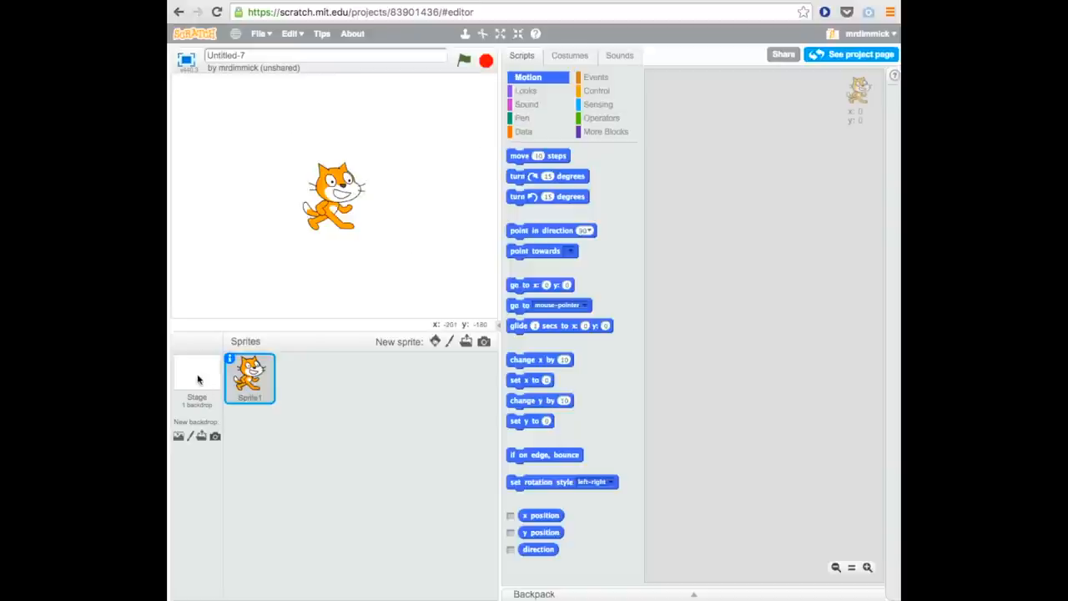
left_click(197, 380)
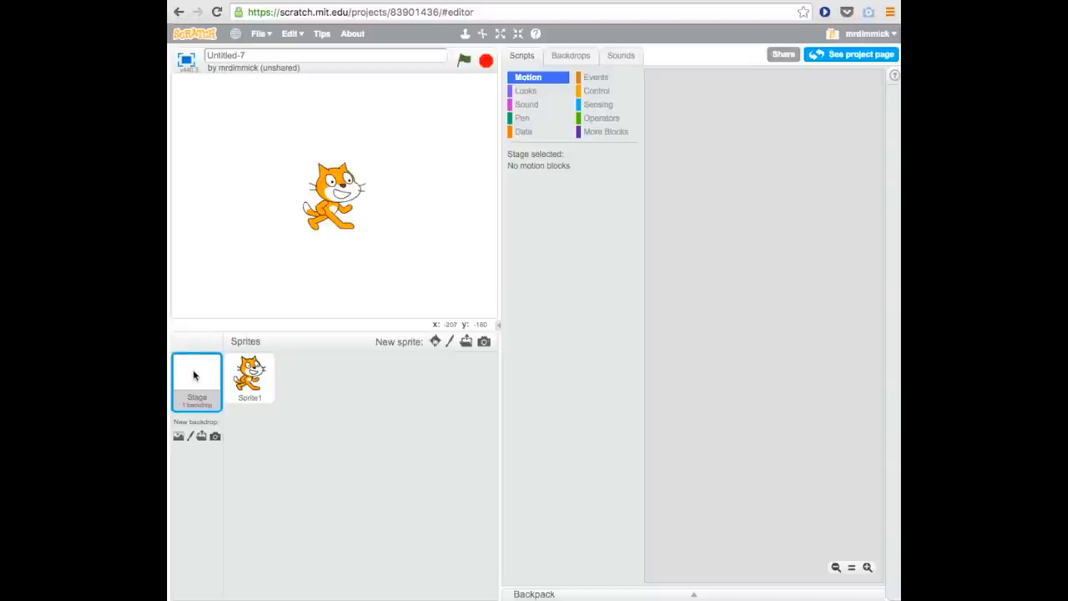
mouse_move(370, 259)
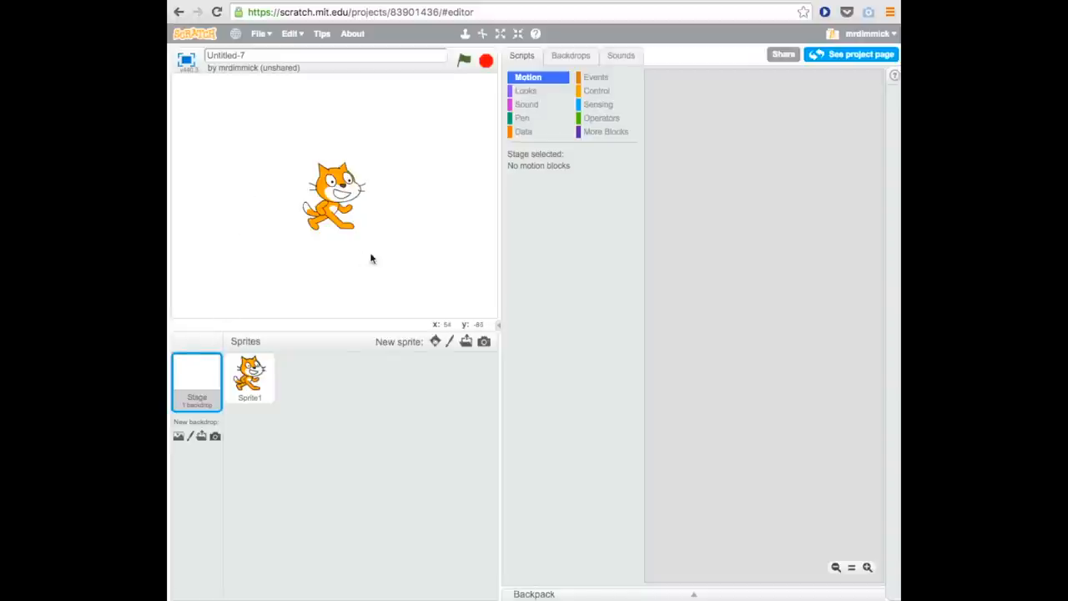
left_click(250, 377)
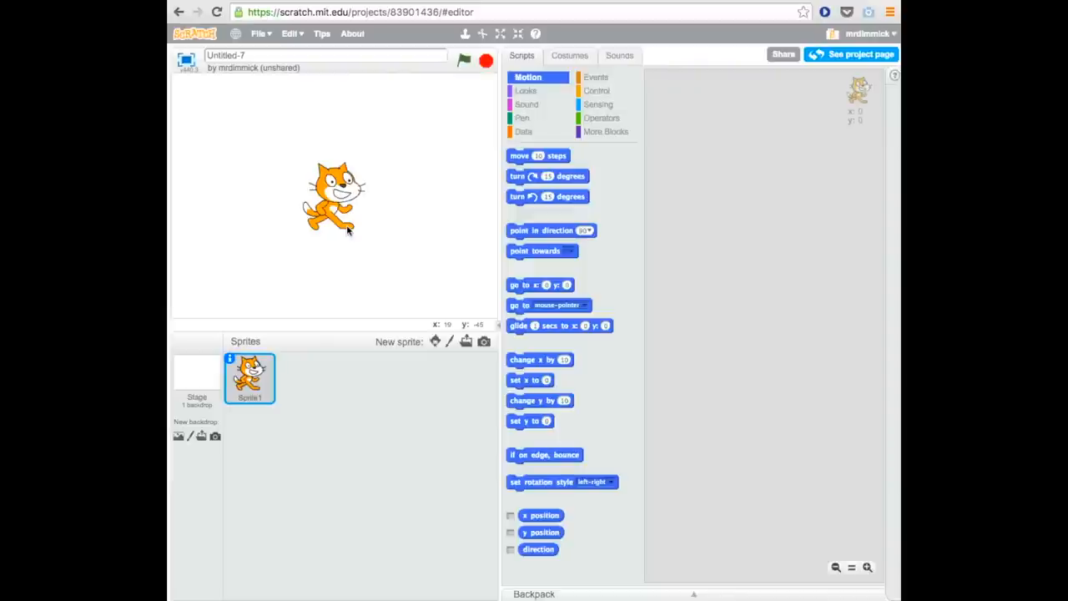
- Reposition the cat on the stage and browse the Looks, Sound, Pen and Data block categories
left_click_drag(337, 226, 334, 197)
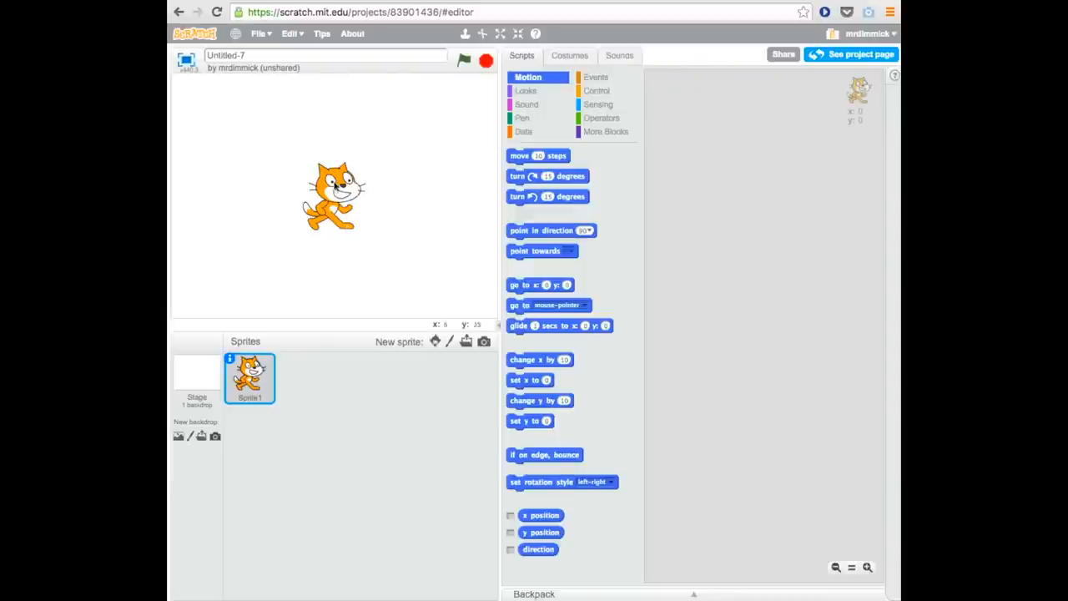
mouse_move(705, 230)
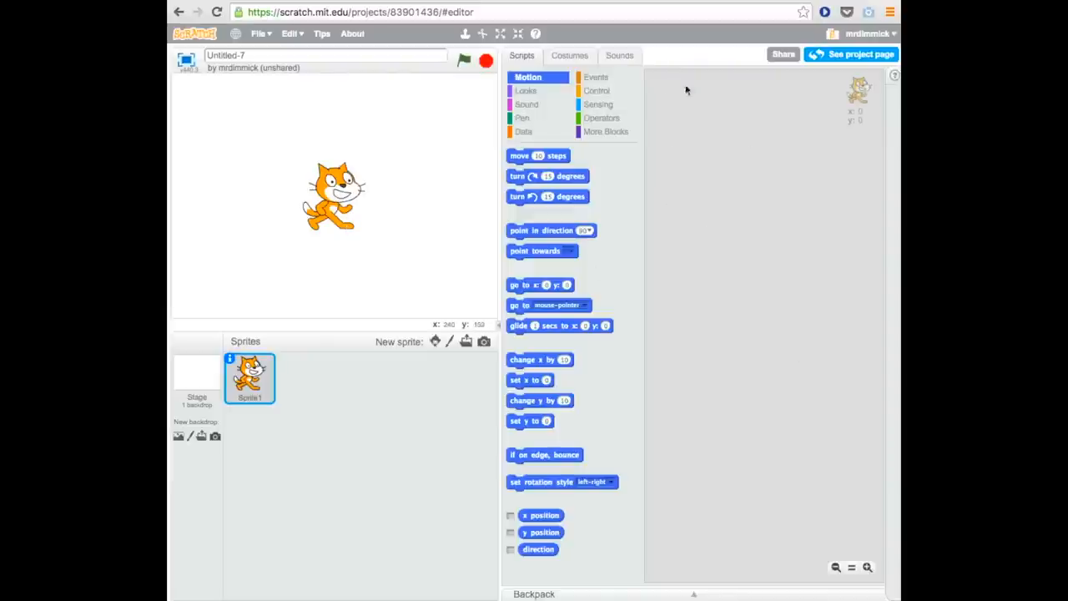
mouse_move(671, 243)
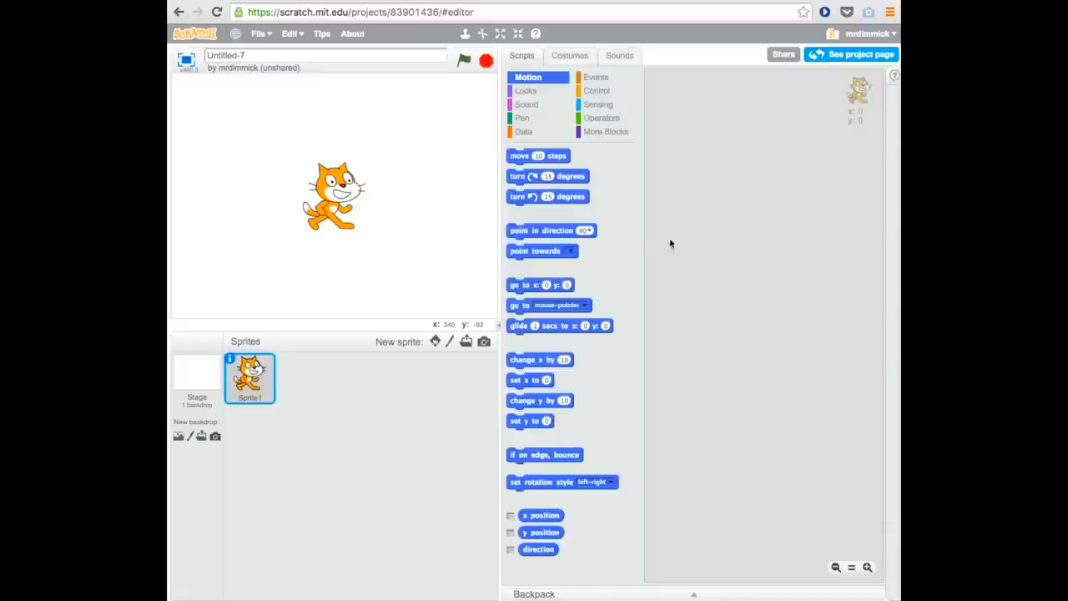
mouse_move(688, 251)
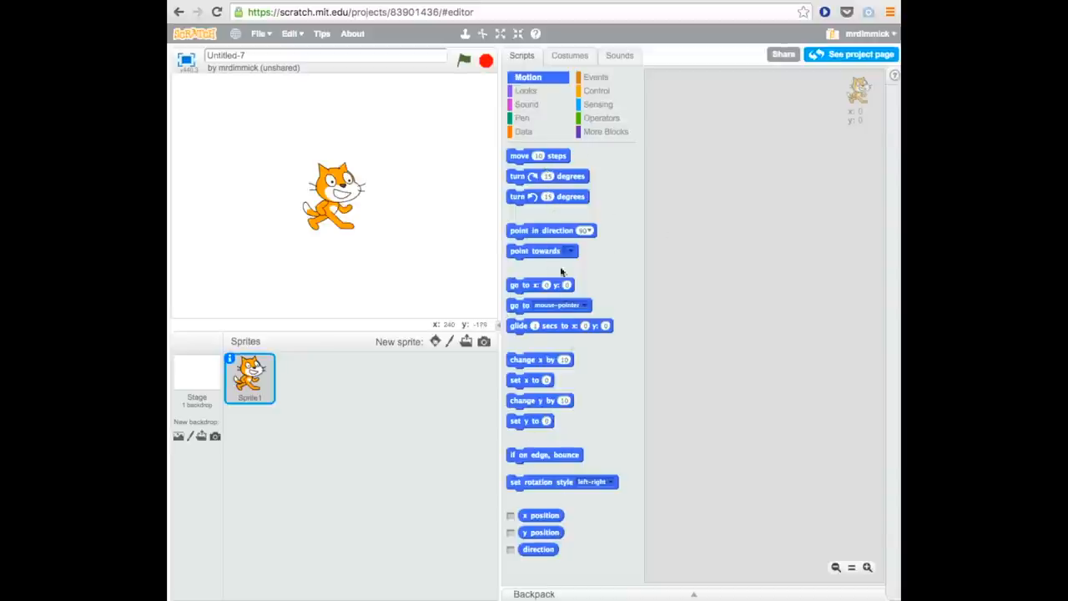
mouse_move(591, 557)
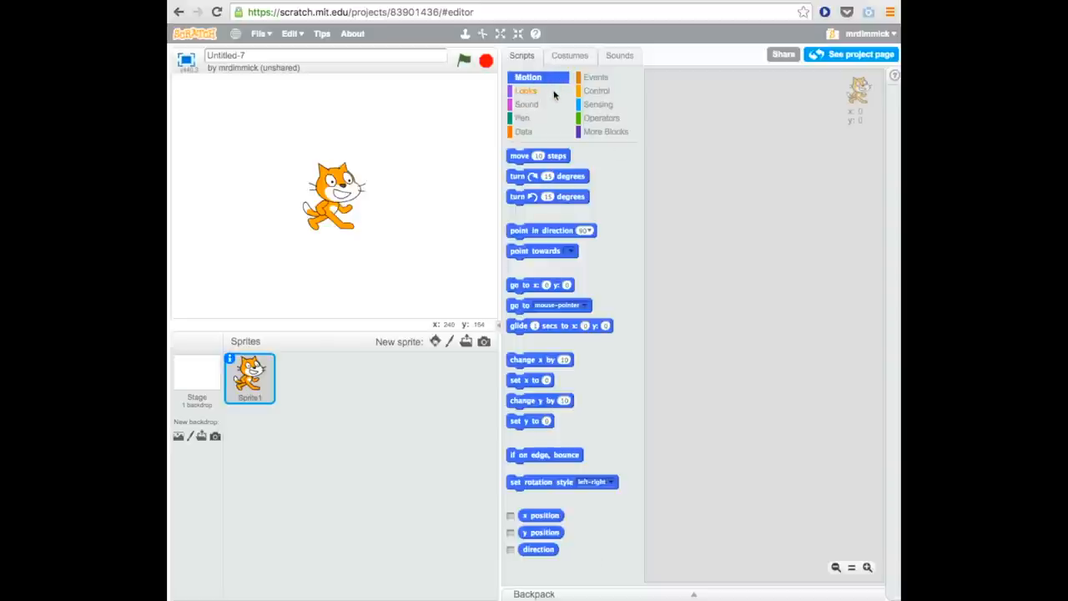
left_click(528, 90)
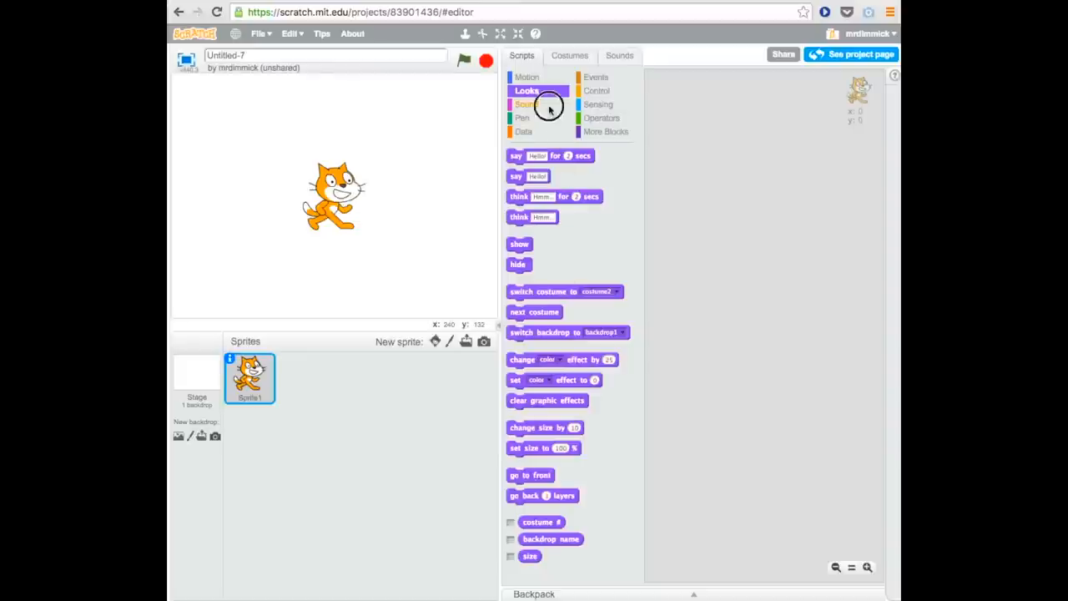
left_click(528, 104)
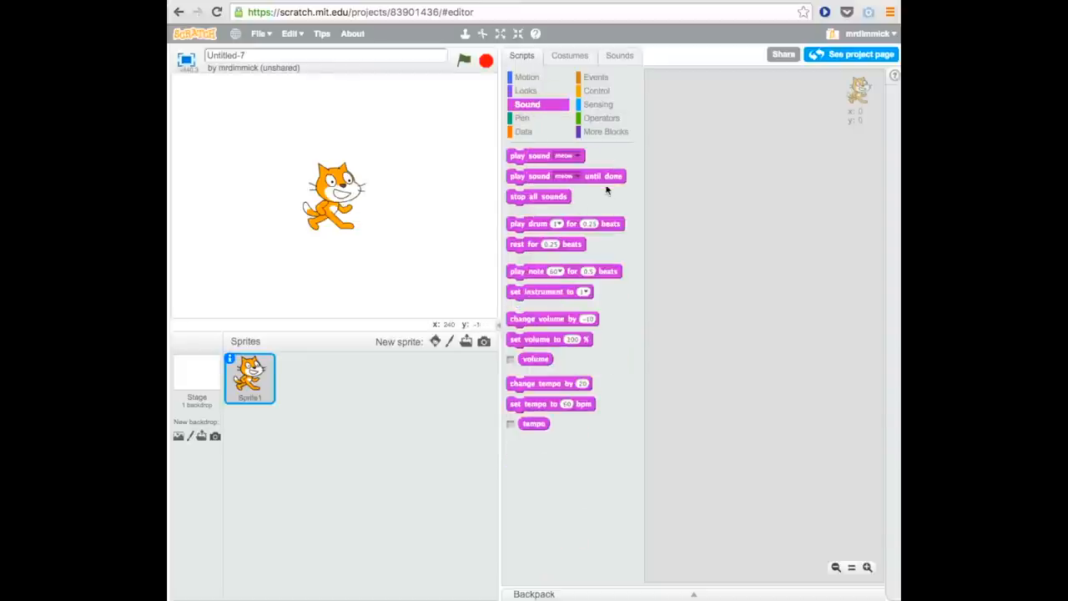
left_click(523, 117)
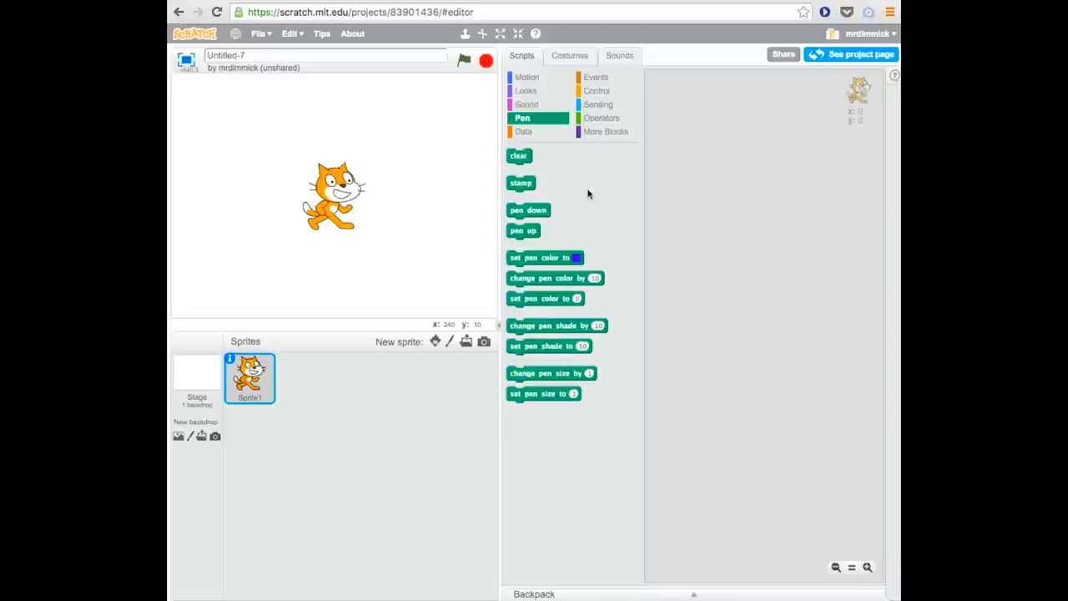
left_click(524, 131)
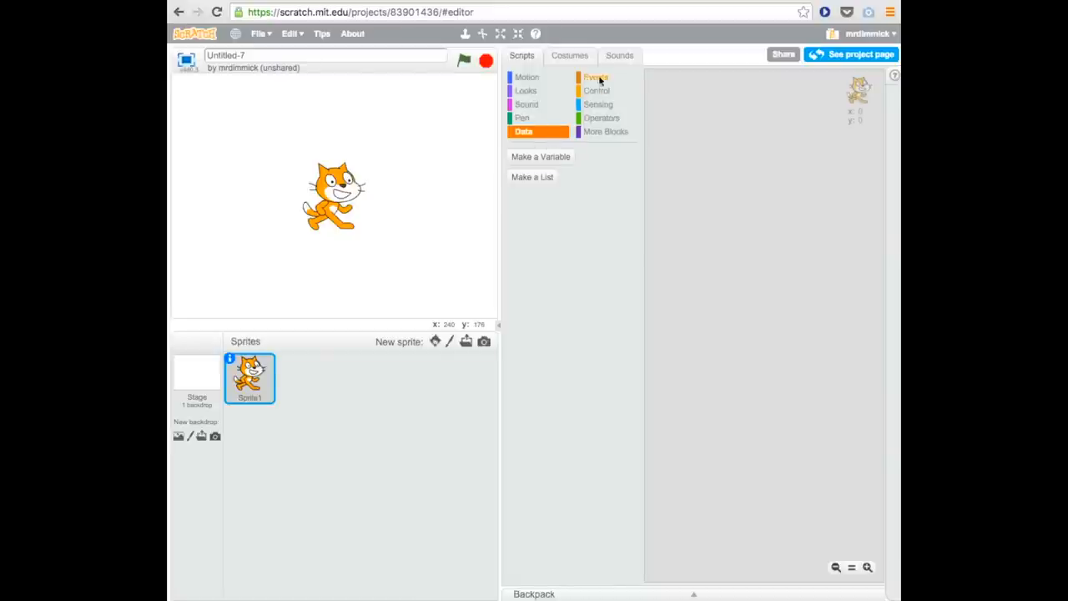
- Browse the Events blocks, then bring up the Control blocks
left_click(596, 77)
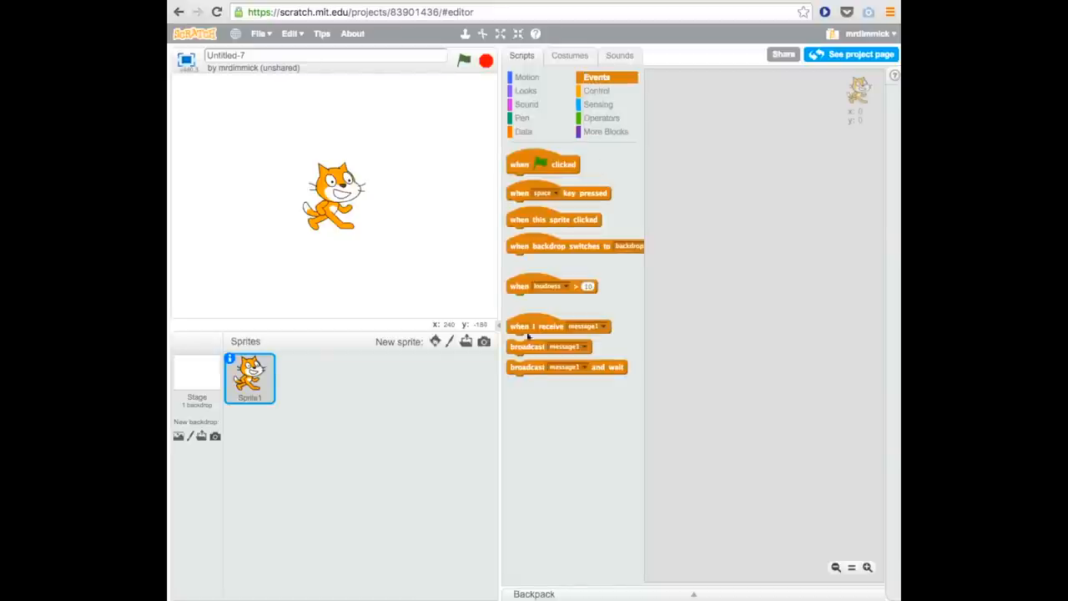
mouse_move(631, 296)
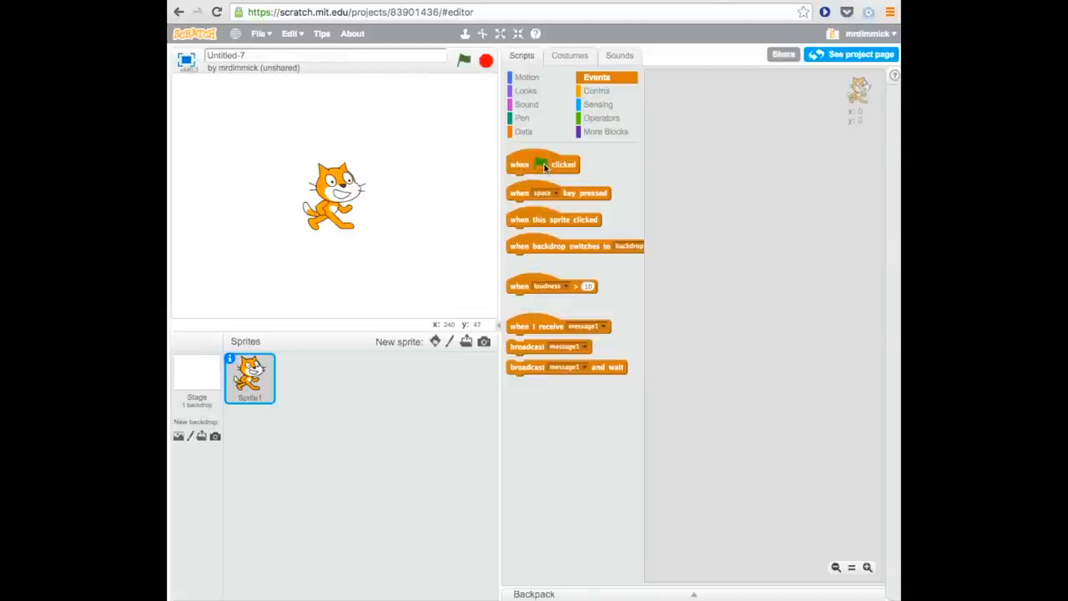
left_click(598, 90)
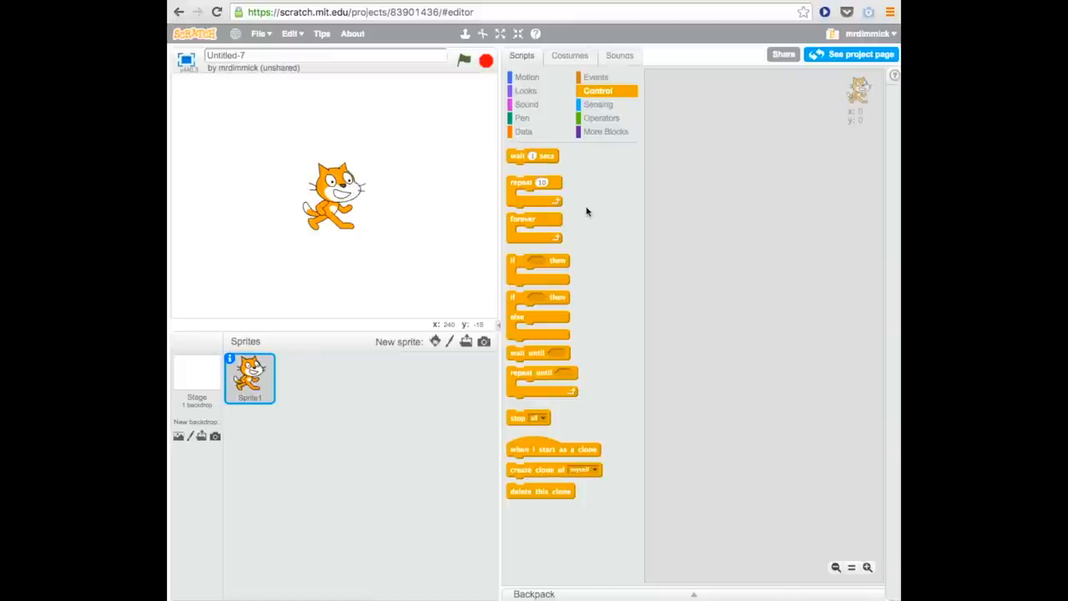
mouse_move(543, 164)
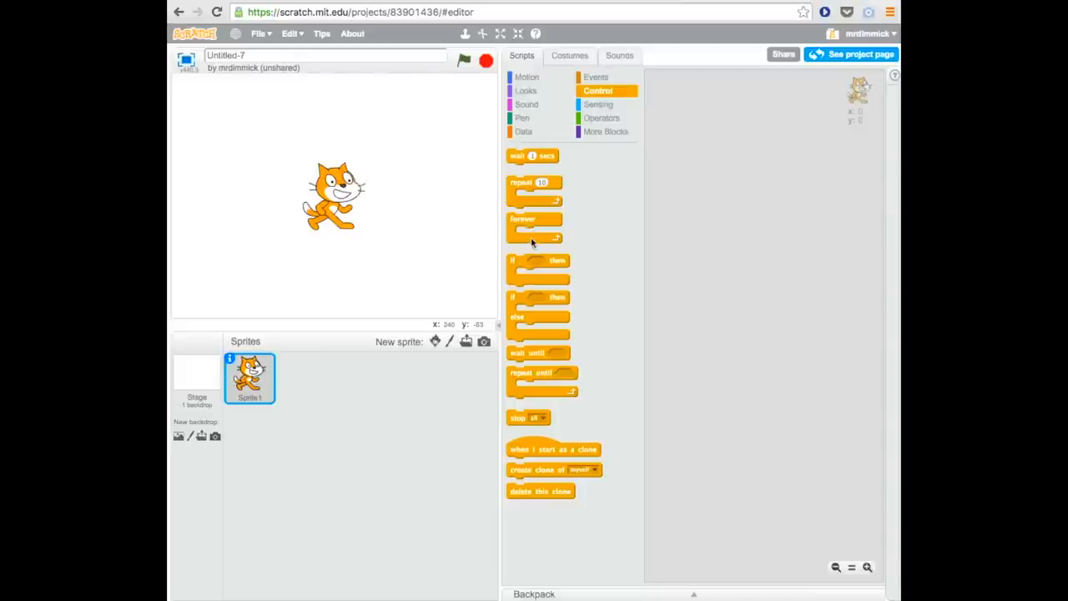
mouse_move(530, 265)
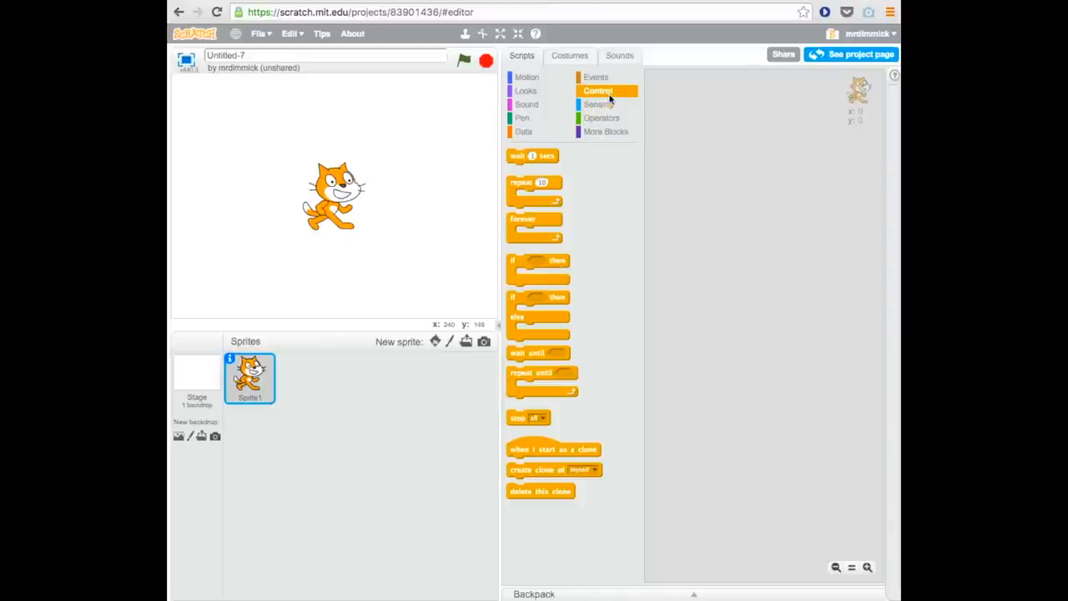
- Browse the Sensing blocks, then bring up the Operators blocks
left_click(598, 103)
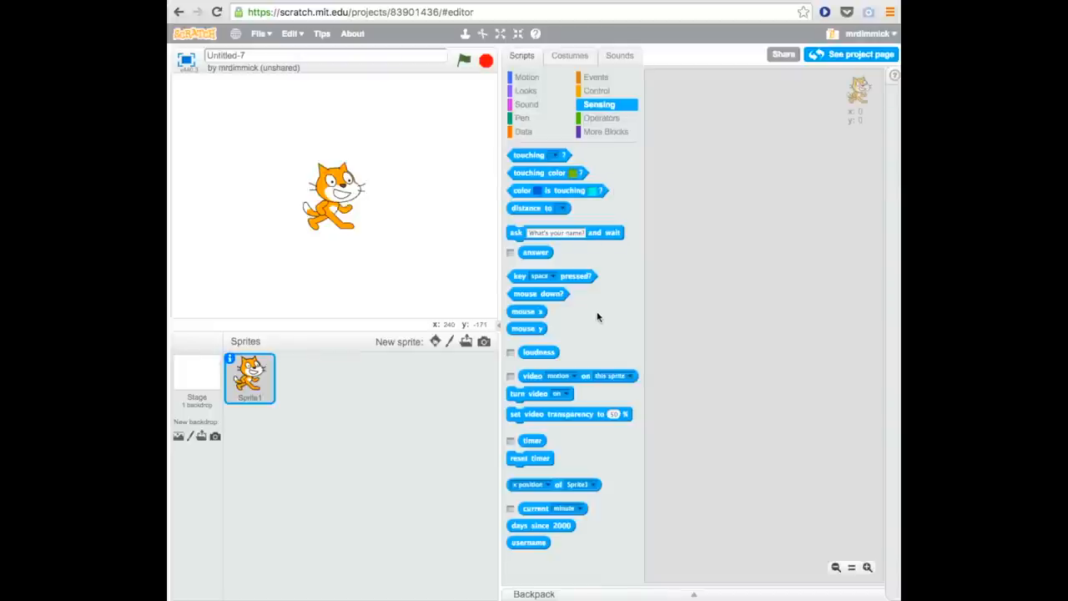
mouse_move(599, 315)
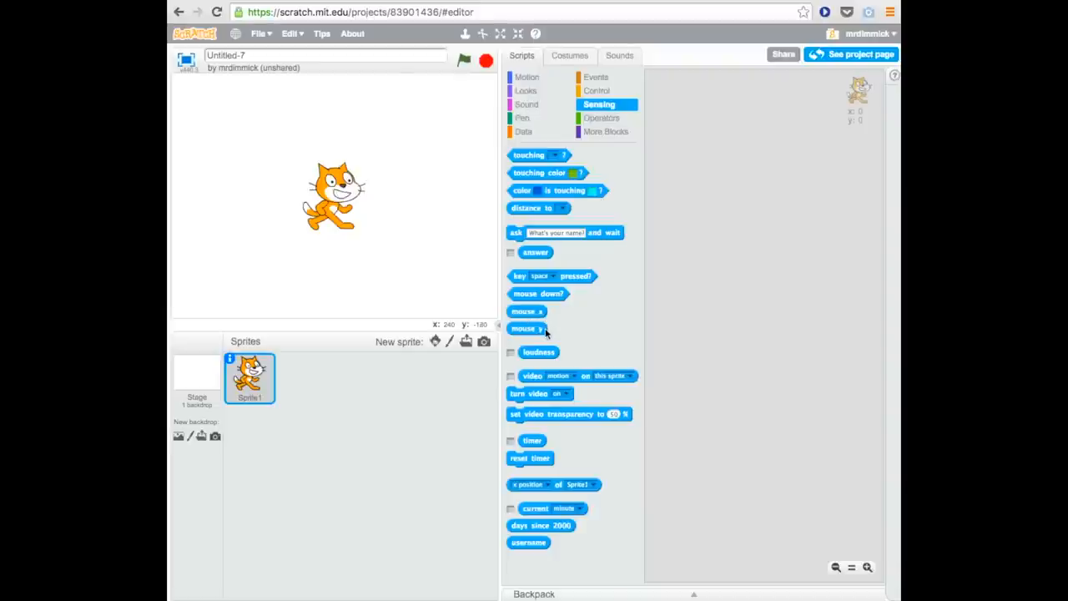
mouse_move(574, 333)
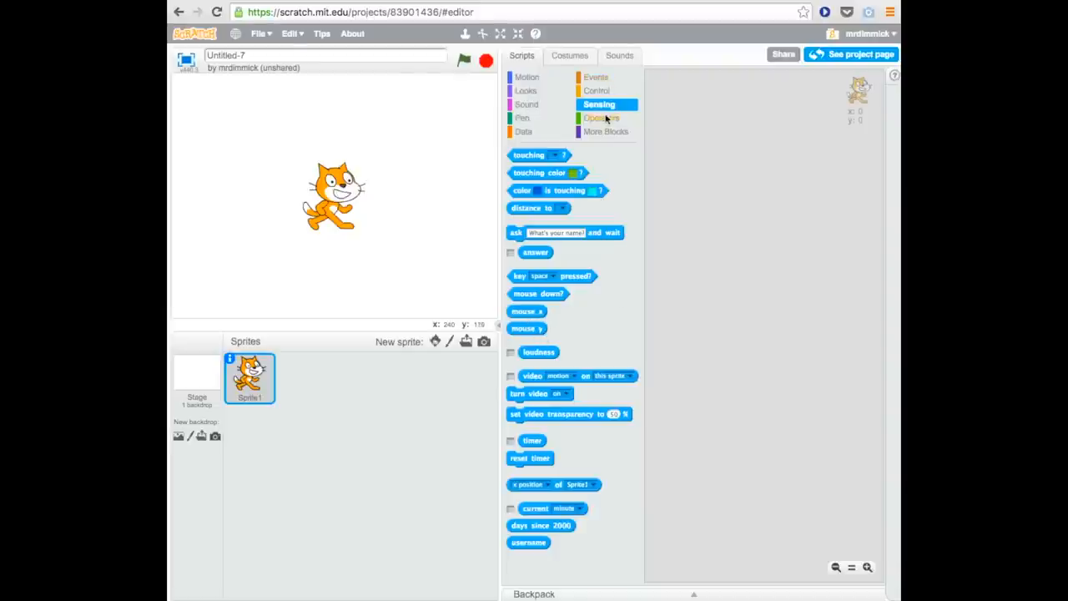
left_click(601, 116)
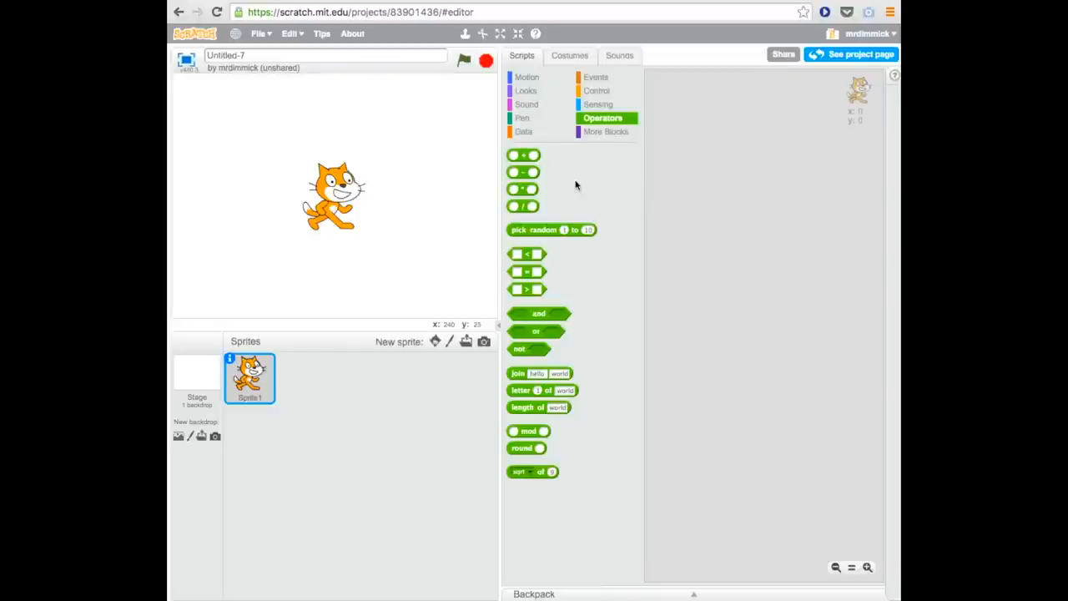
- Check the More Blocks options for custom blocks, then return to the Motion blocks
left_click(607, 130)
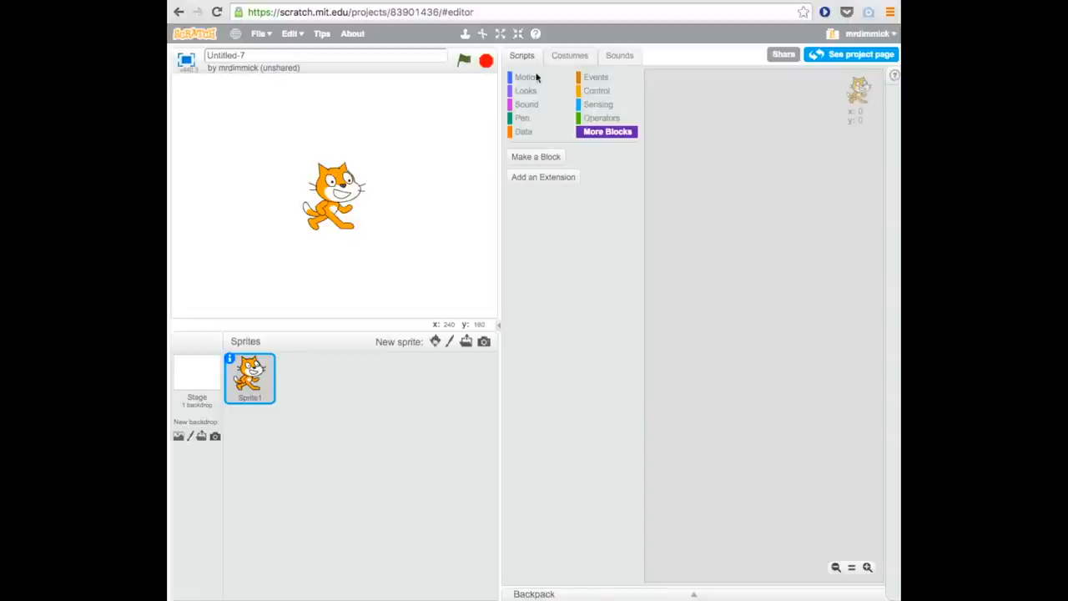
left_click(528, 77)
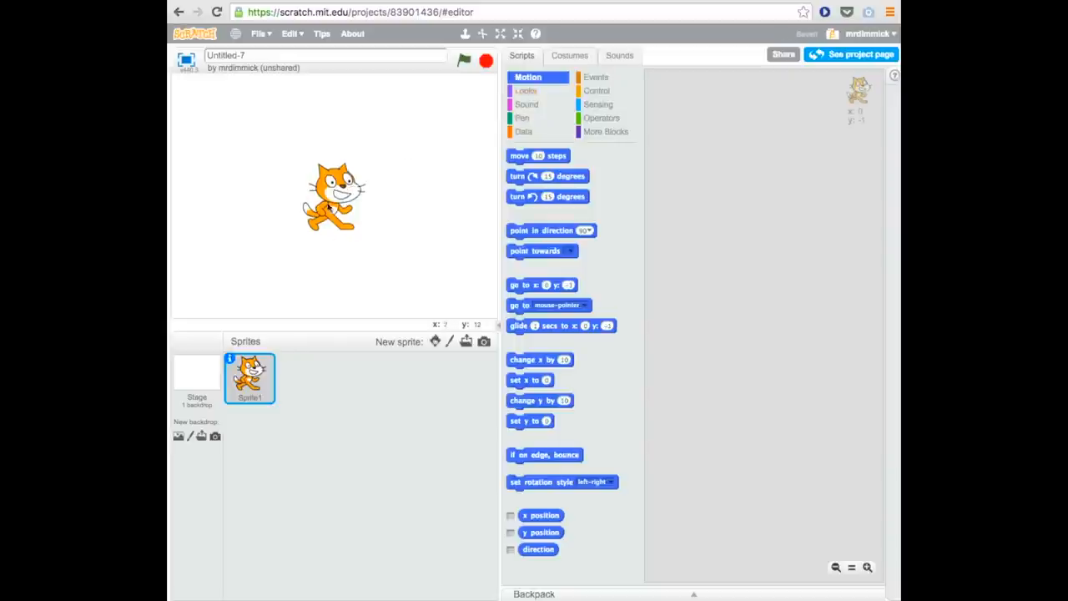
left_click(571, 55)
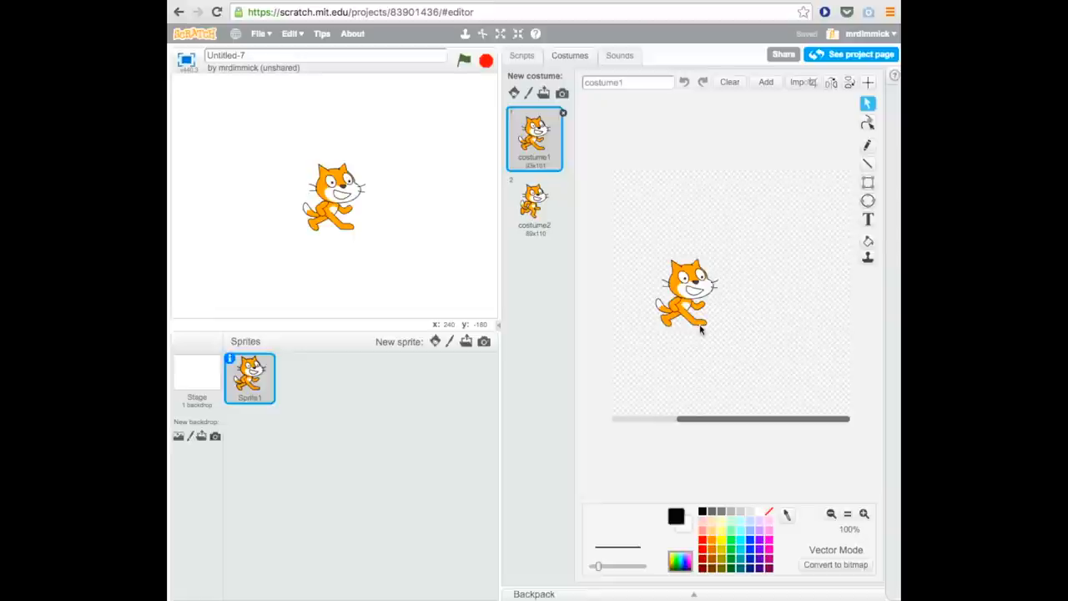
mouse_move(581, 264)
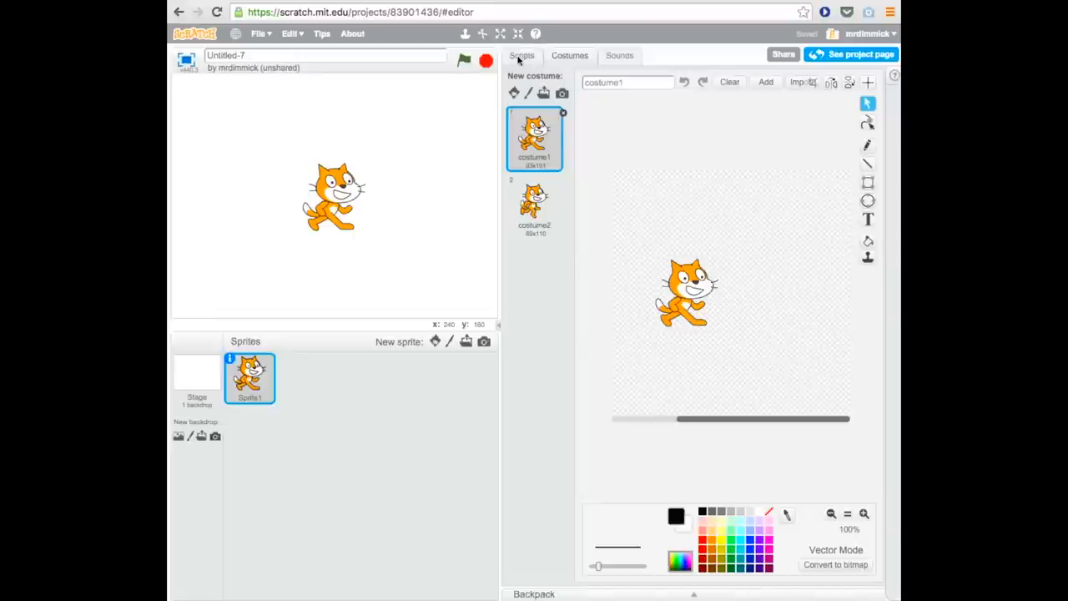
left_click(521, 55)
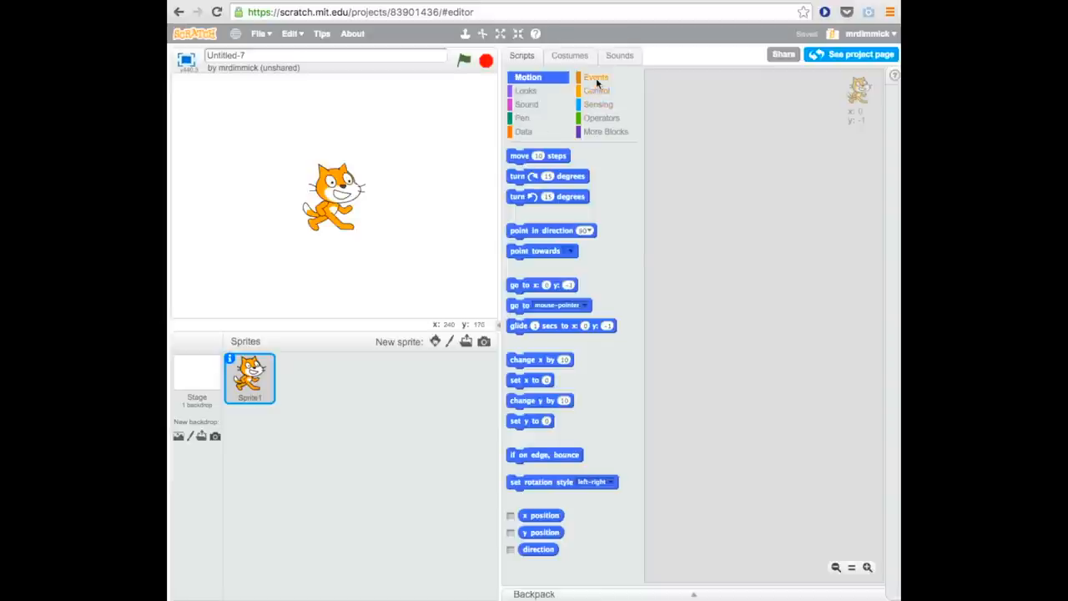
- Build the cat's script: when green flag clicked, forever move 10 steps
left_click(596, 76)
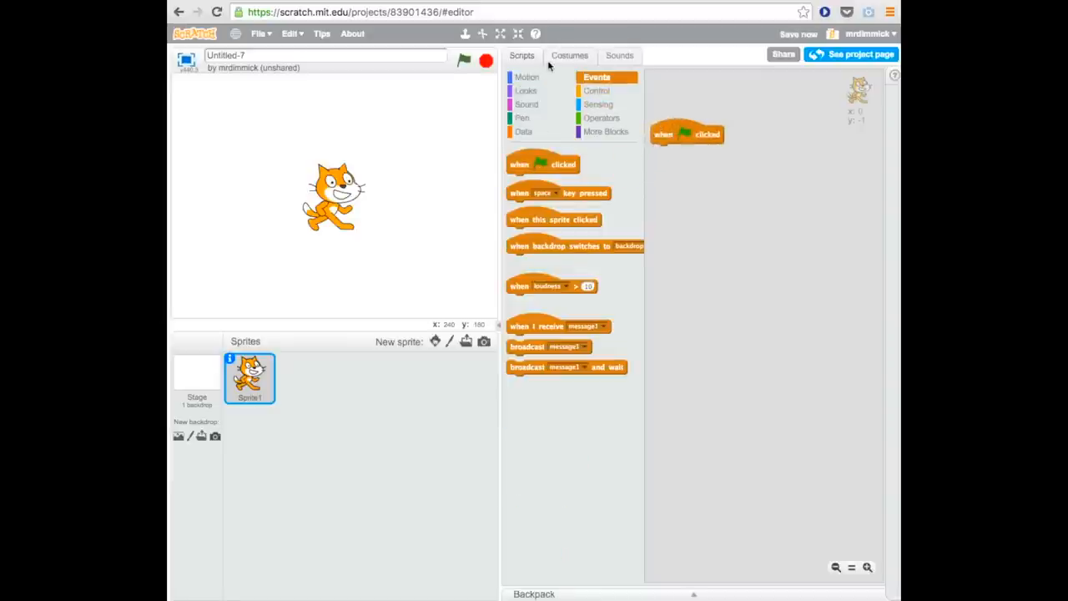
left_click_drag(687, 134, 676, 125)
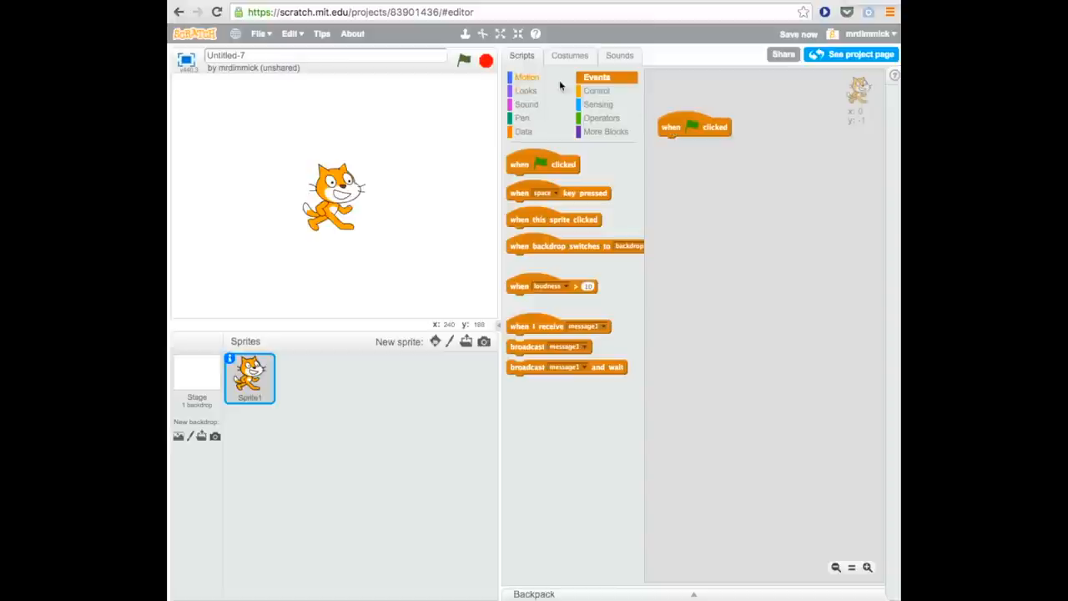
left_click(598, 90)
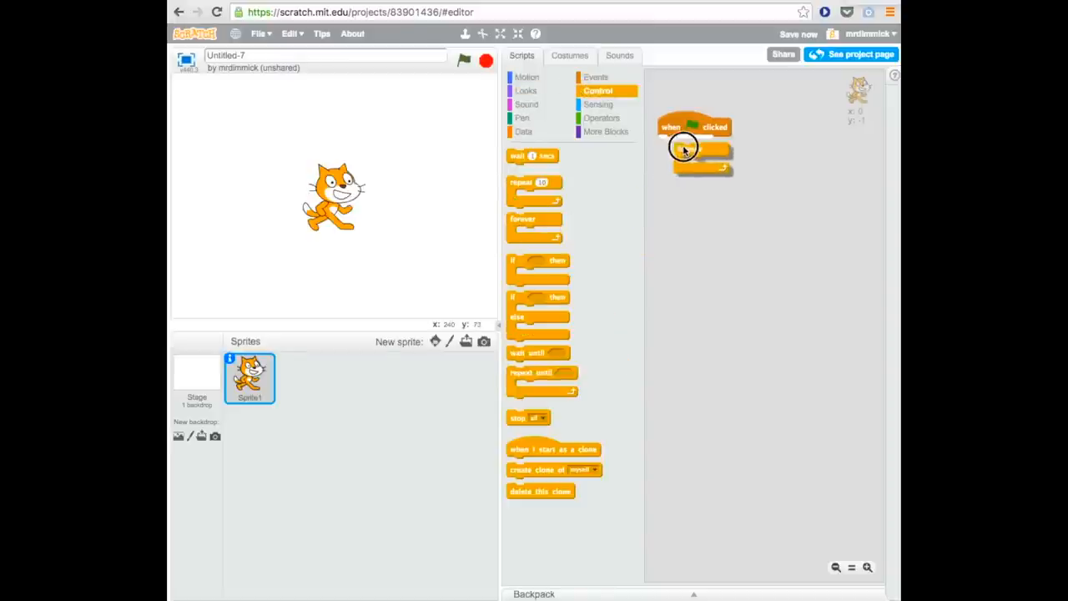
left_click(527, 77)
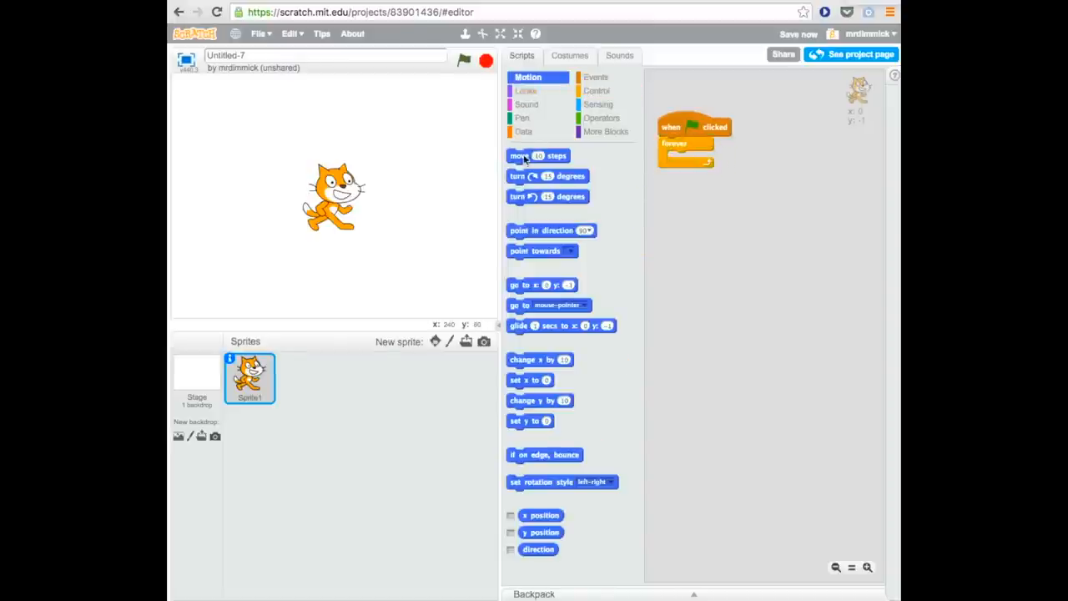
left_click_drag(538, 156, 688, 159)
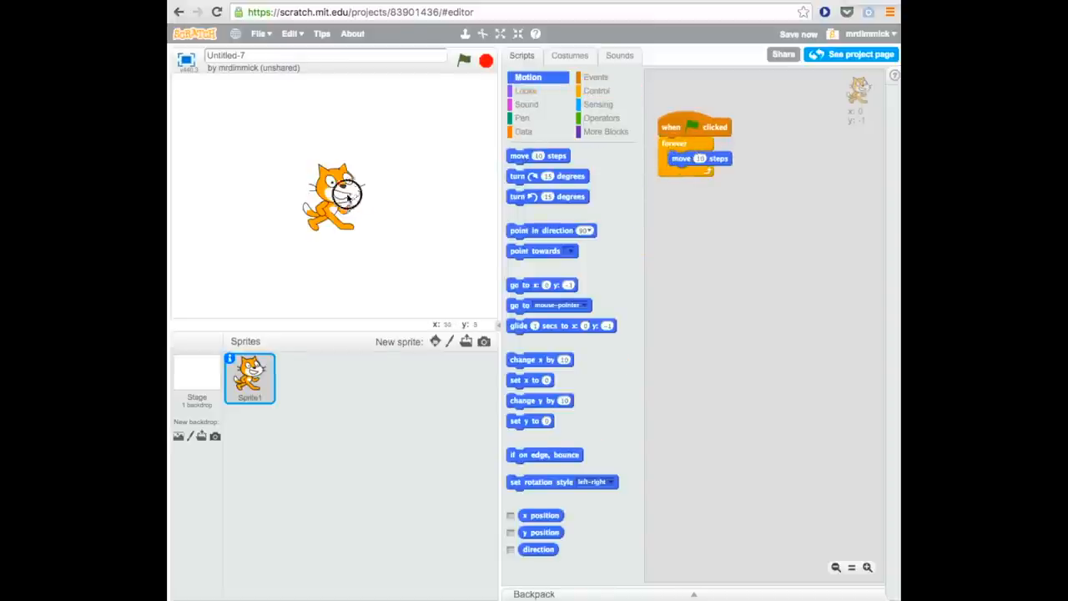
- Run the project with the green flag so the cat moves, then stop it
left_click(464, 60)
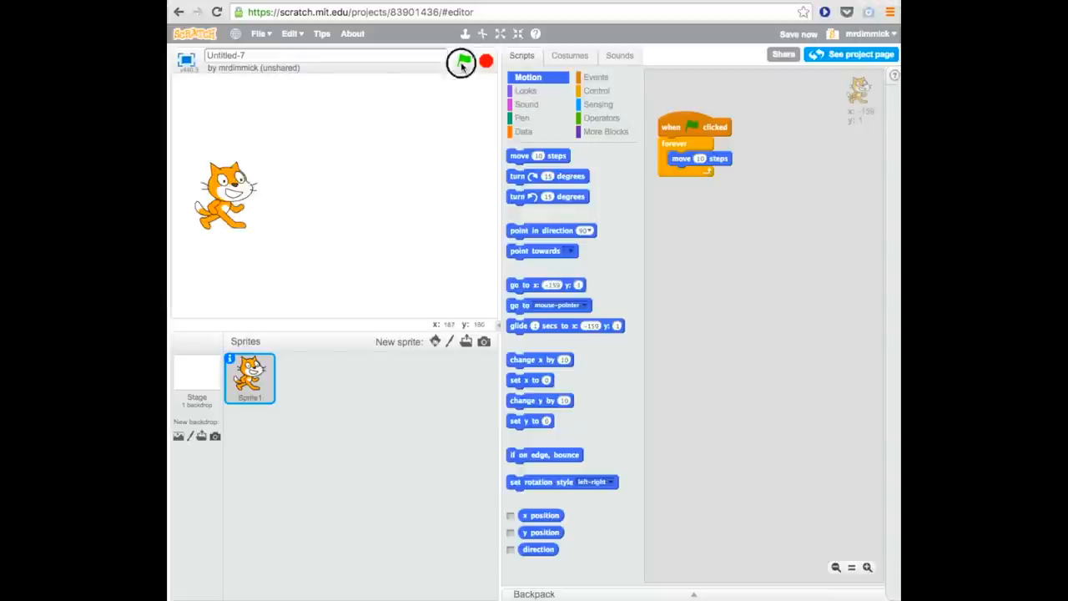
left_click(460, 61)
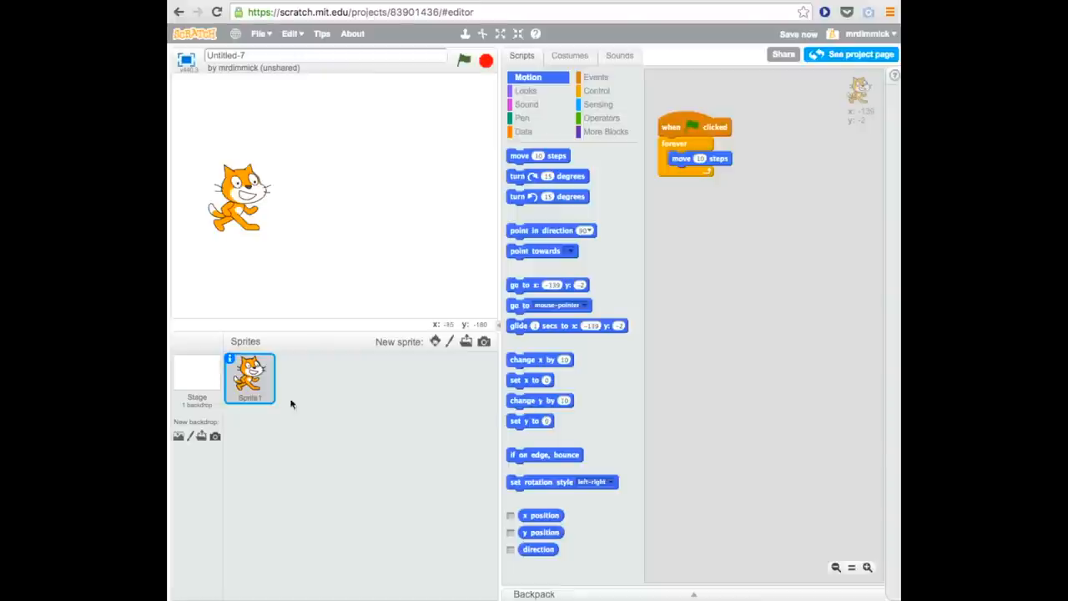
left_click(197, 376)
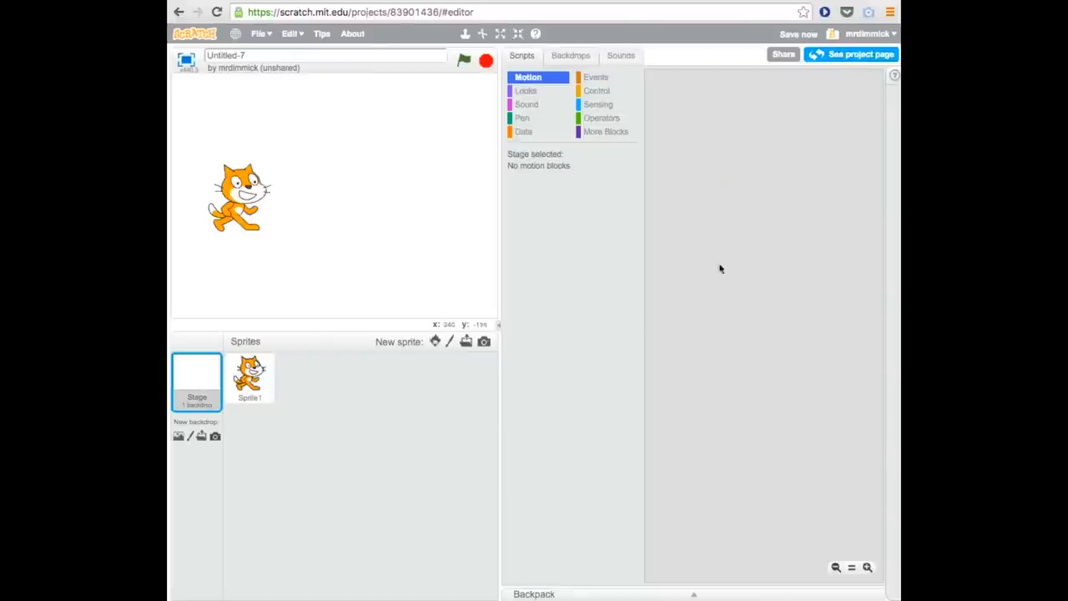
mouse_move(734, 172)
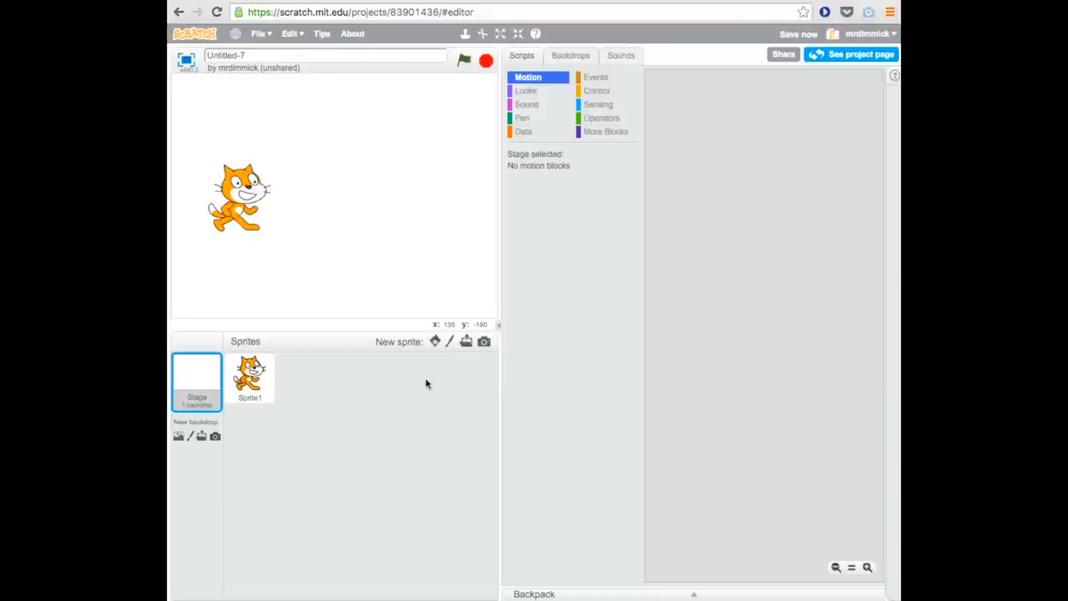
mouse_move(318, 410)
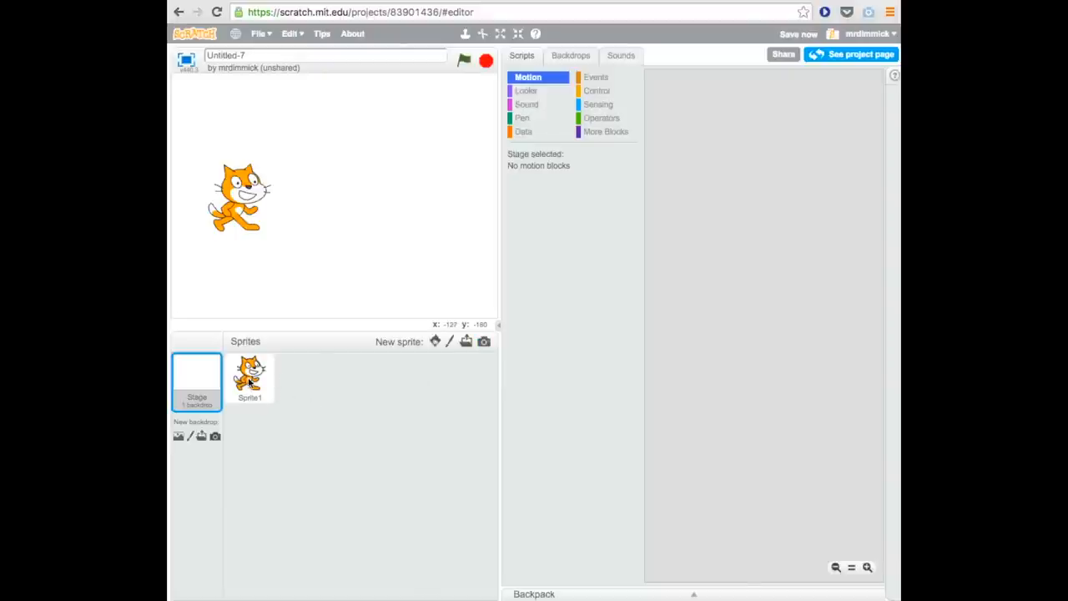
left_click(250, 377)
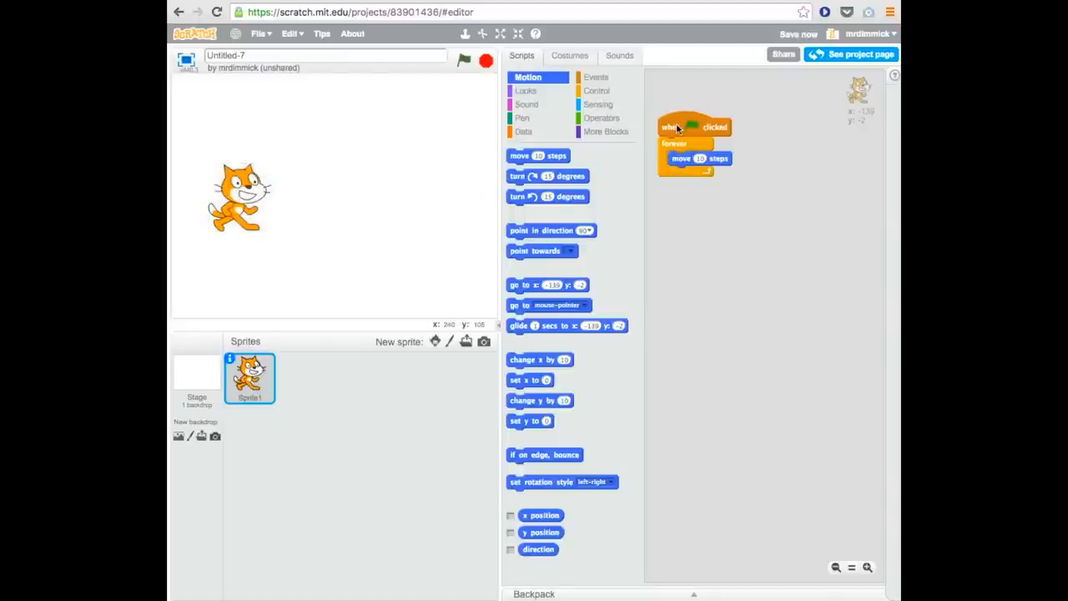
- Delete the cat's green-flag script, then reach the Edit menu's Undelete command
left_click_drag(667, 127, 648, 172)
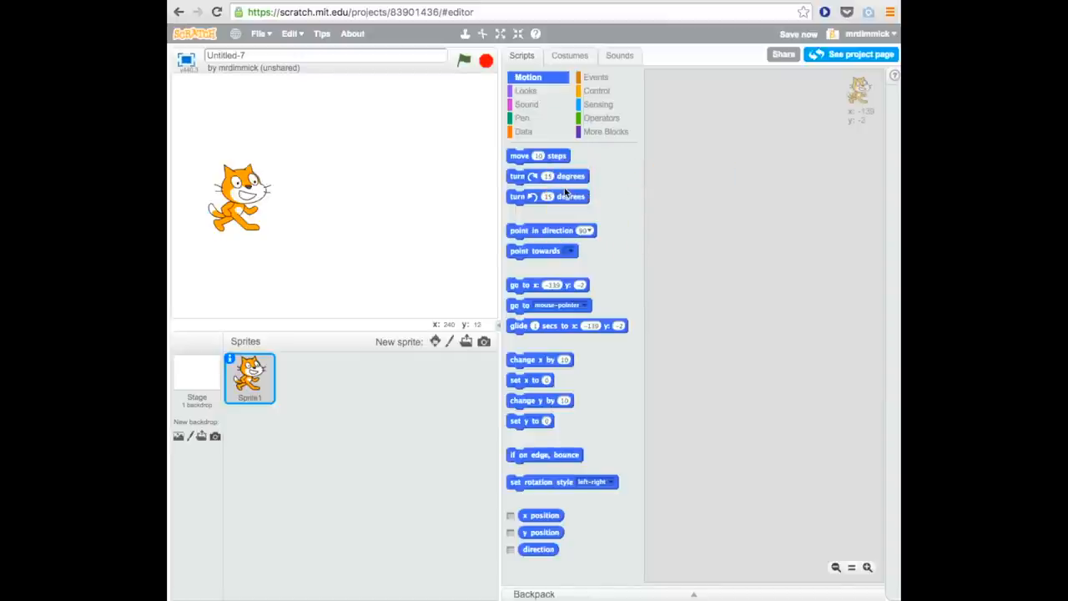
mouse_move(669, 190)
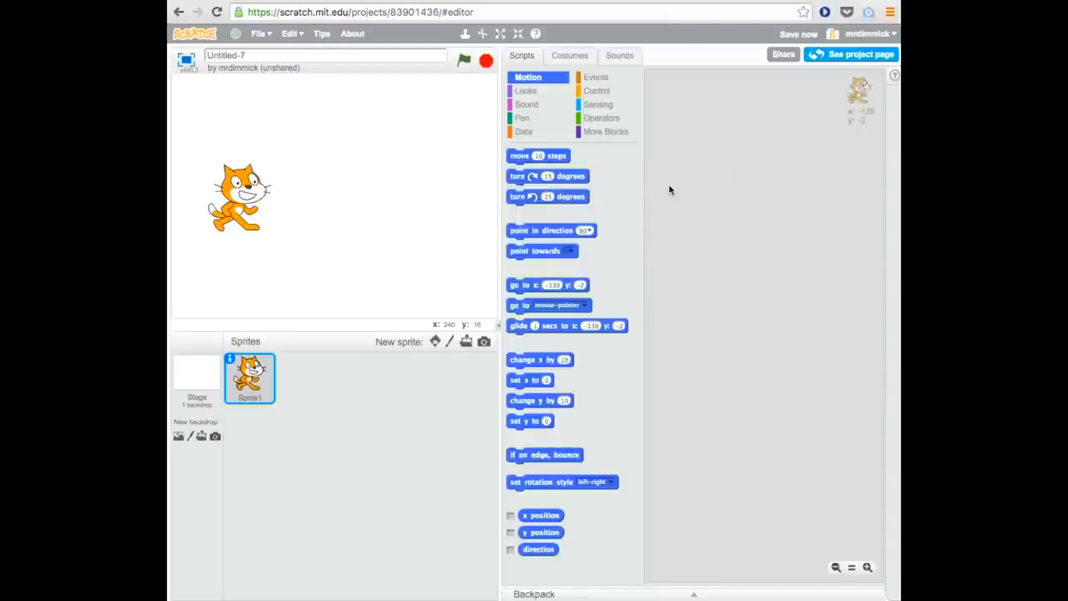
left_click(291, 33)
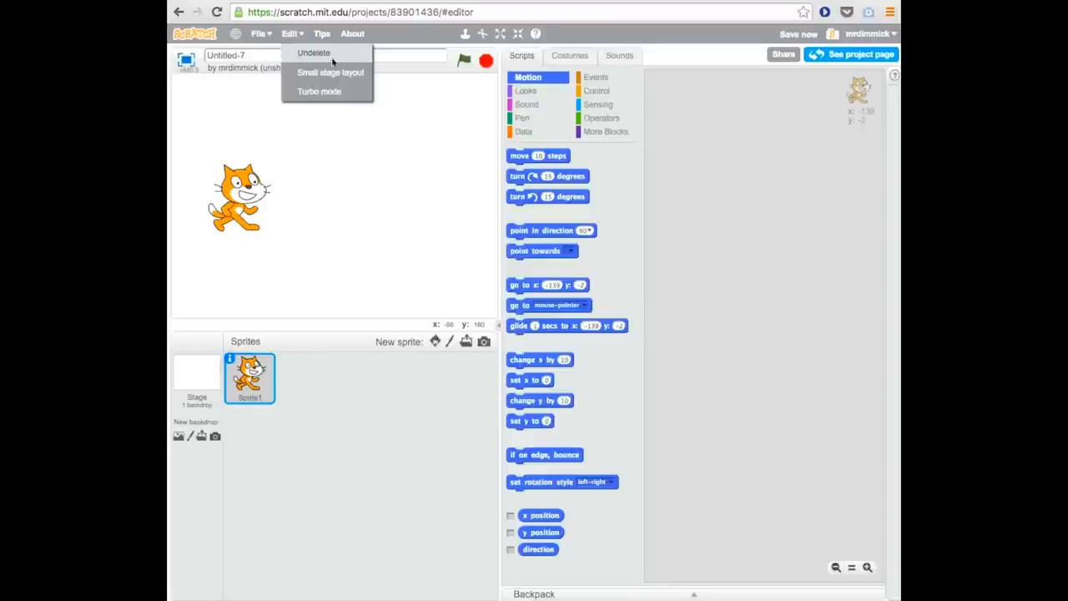